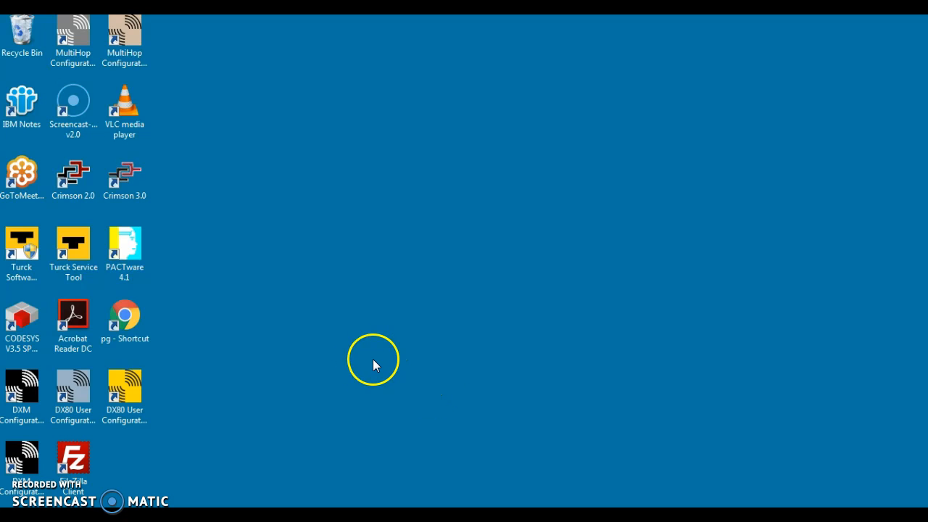
Step: Launch Turck Service Tool from its desktop shortcut
left_click(72, 249)
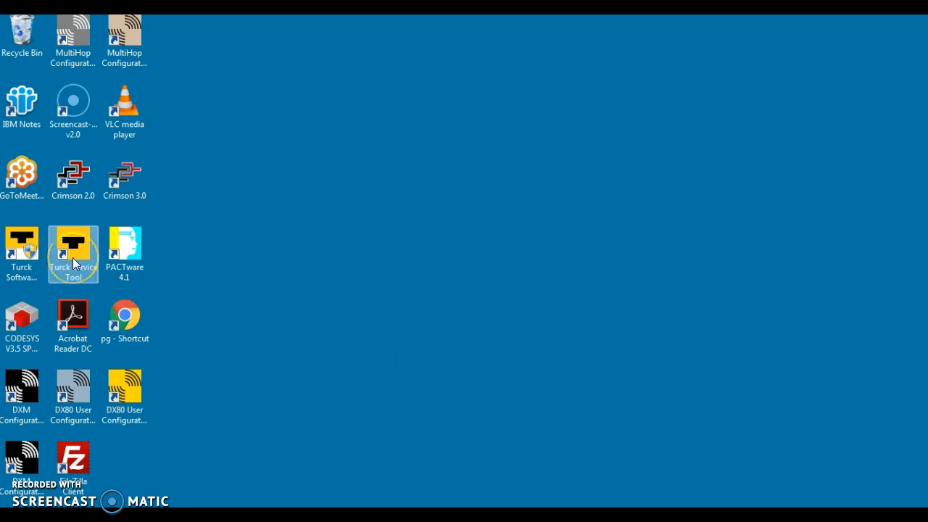
double_click(72, 249)
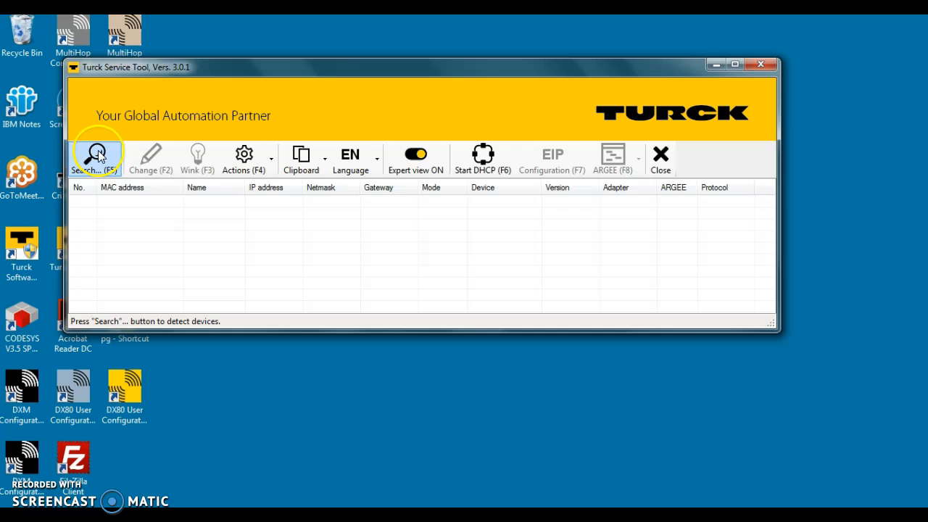
mouse_move(221, 108)
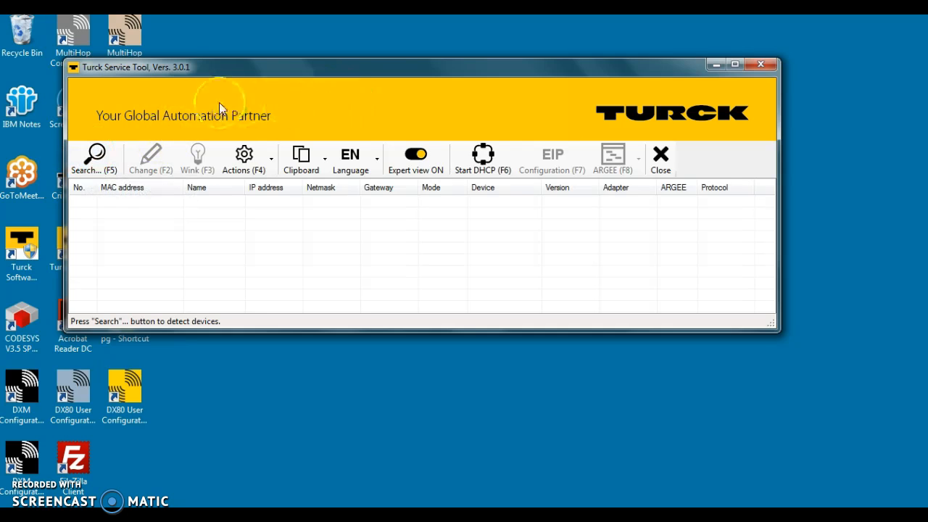
mouse_move(95, 158)
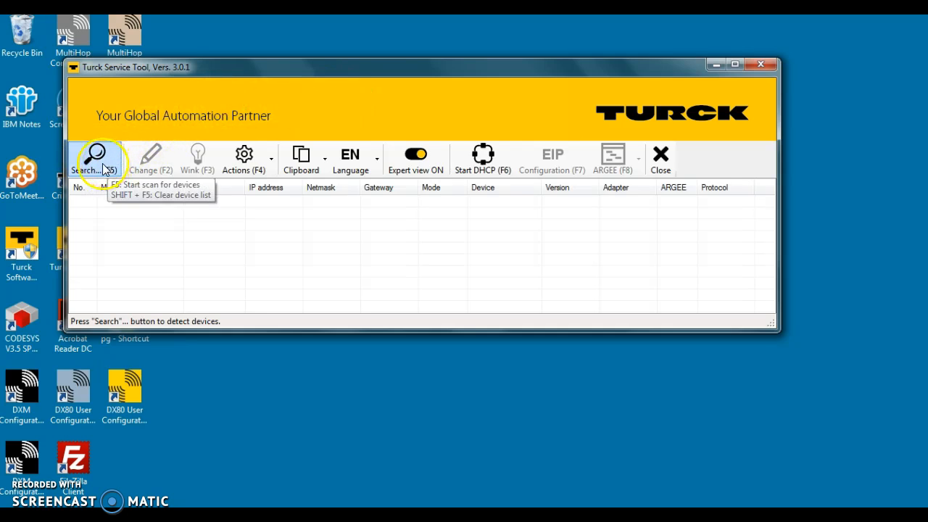
mouse_move(96, 158)
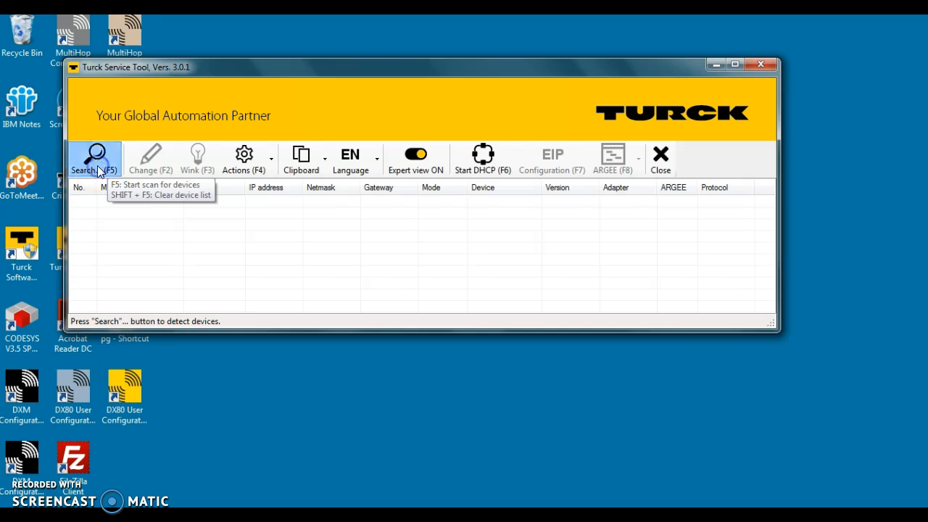
Step: Scan the network, find the BL20-PG-EN-V3 at 192.168.1.17, then close the tool
left_click(92, 158)
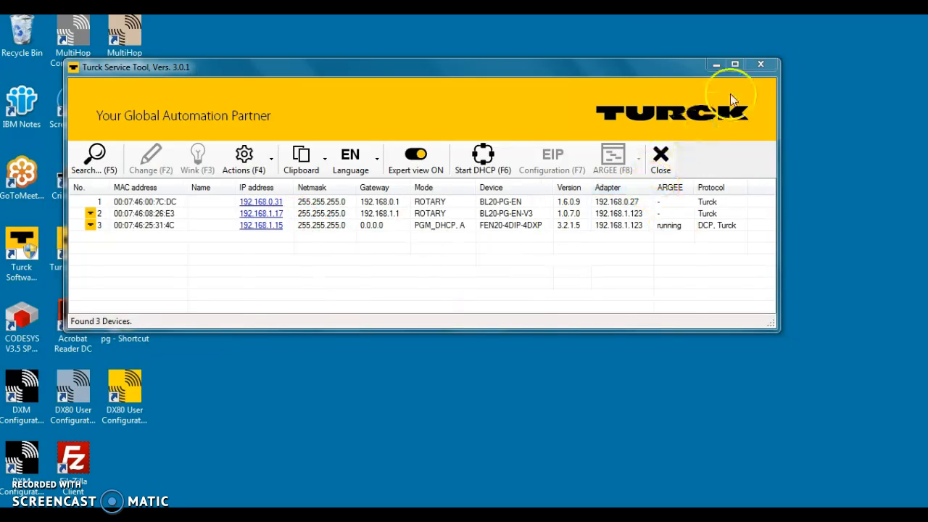
mouse_move(761, 66)
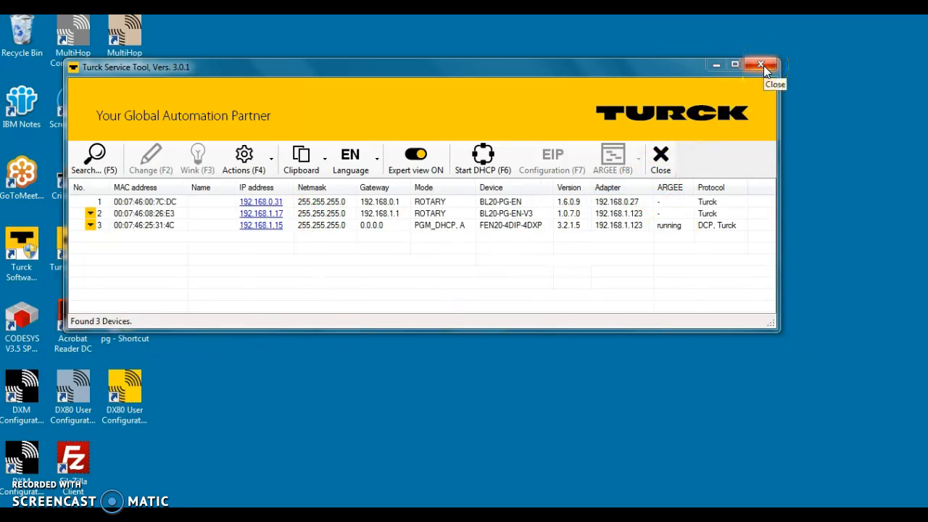
left_click(761, 65)
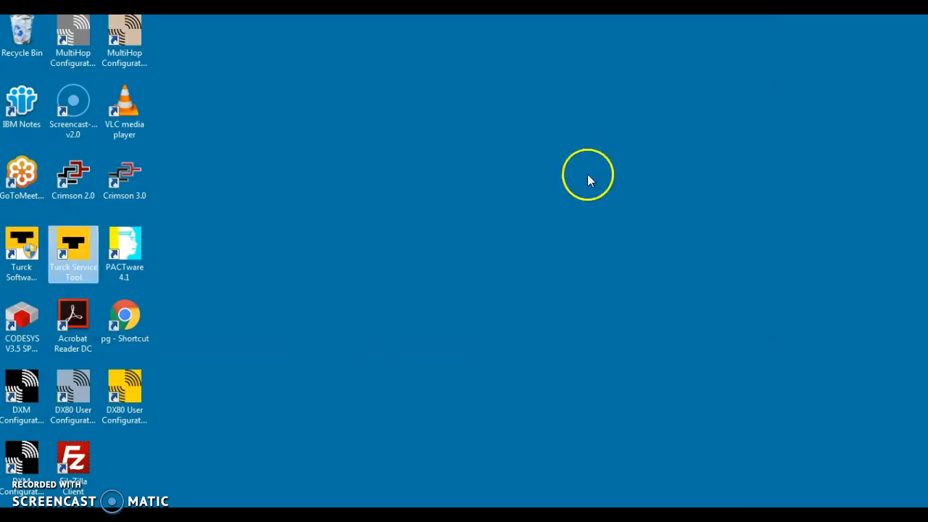
Step: Launch CODESYS V3.5 from the desktop and maximize its window
left_click(22, 322)
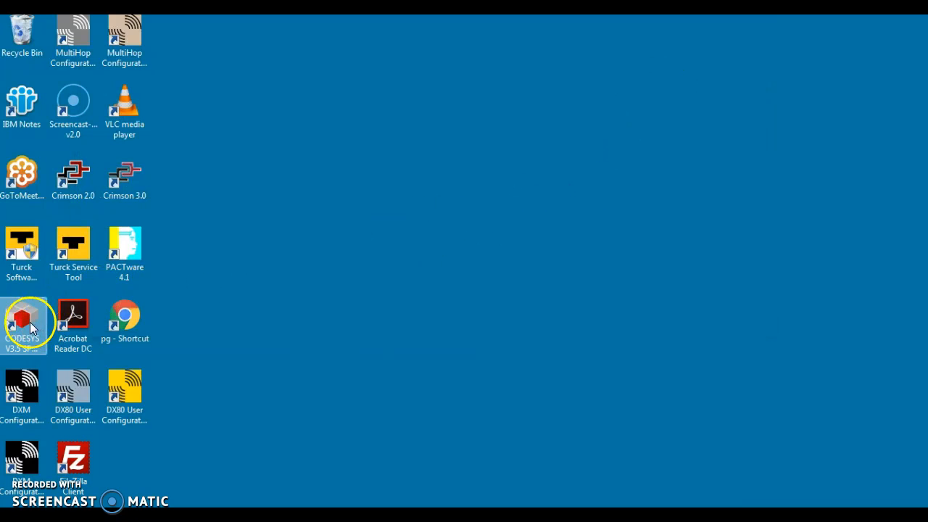
double_click(22, 322)
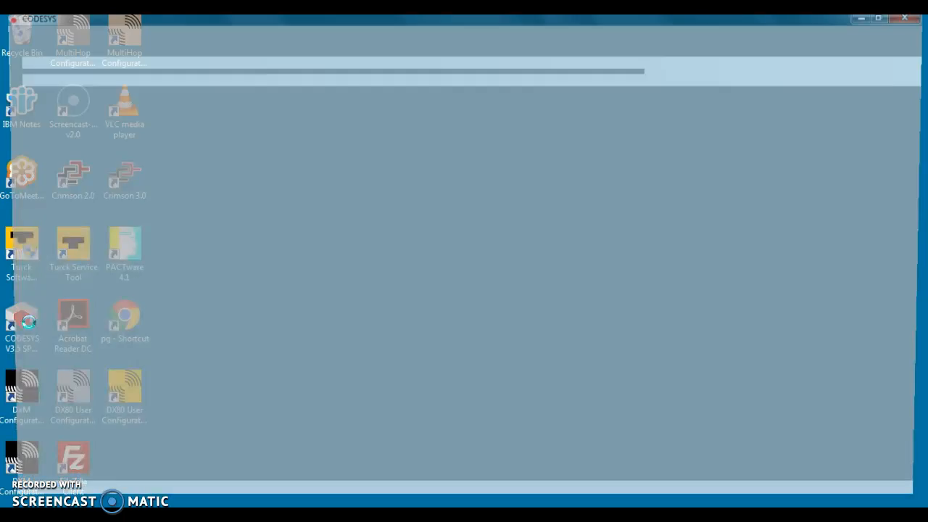
double_click(21, 322)
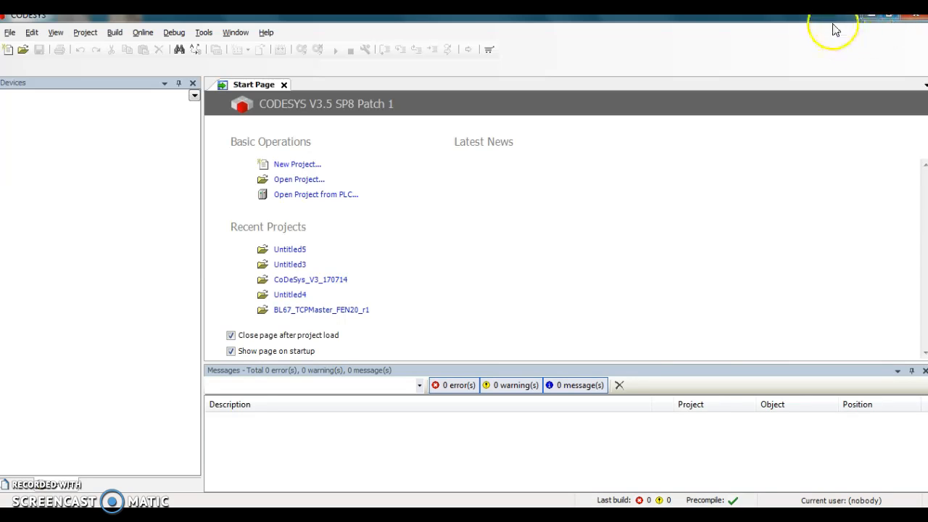
left_click(879, 21)
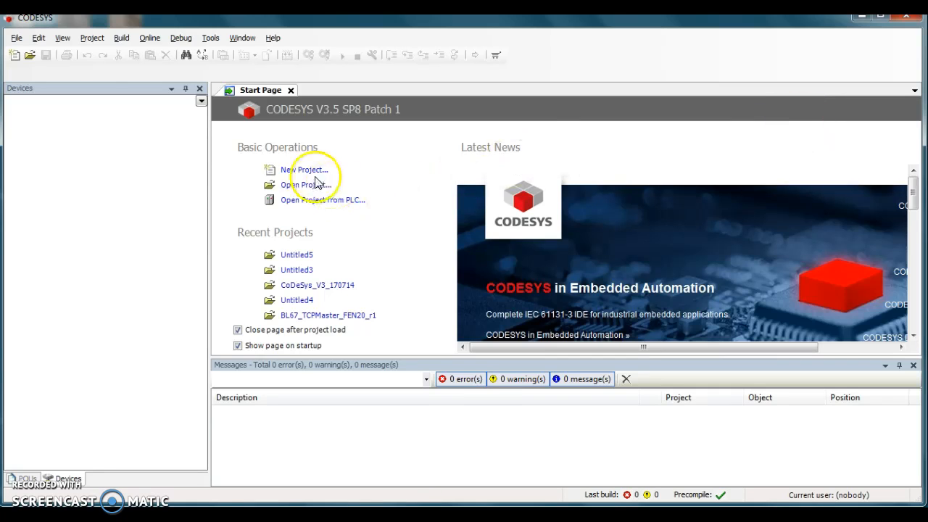
mouse_move(16, 37)
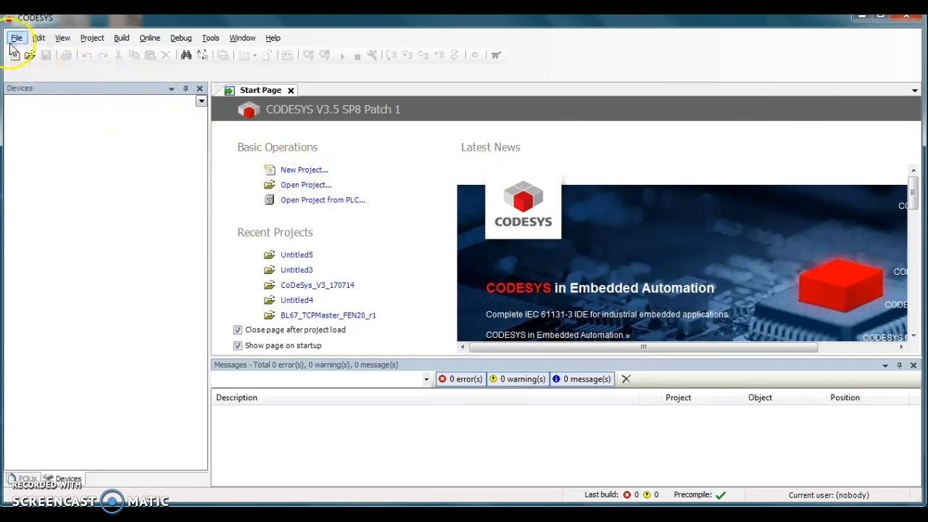
Step: Create a new Standard project keeping the default name Untitled5
left_click(304, 168)
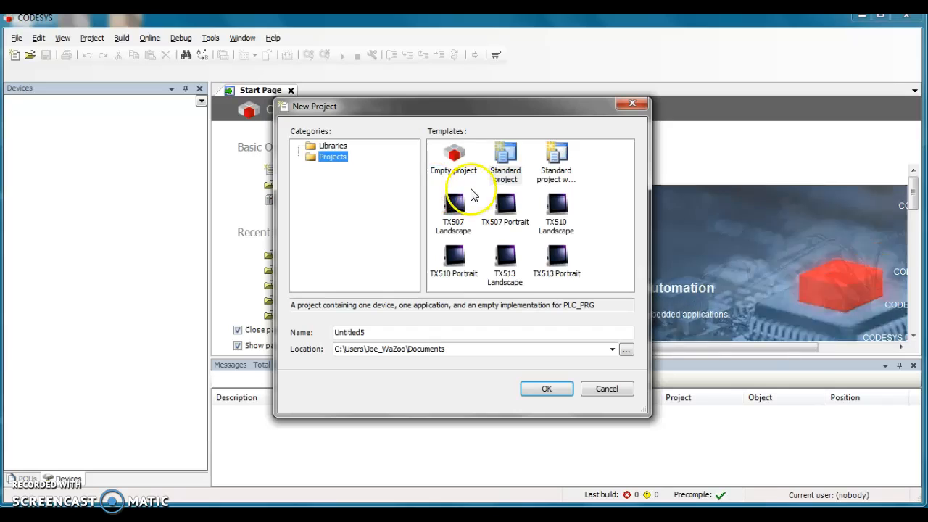
left_click(505, 158)
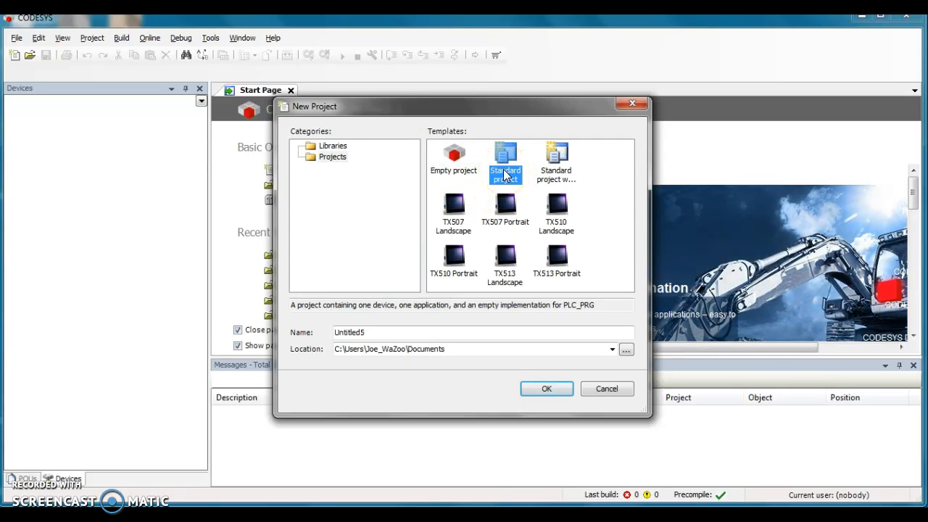
mouse_move(473, 374)
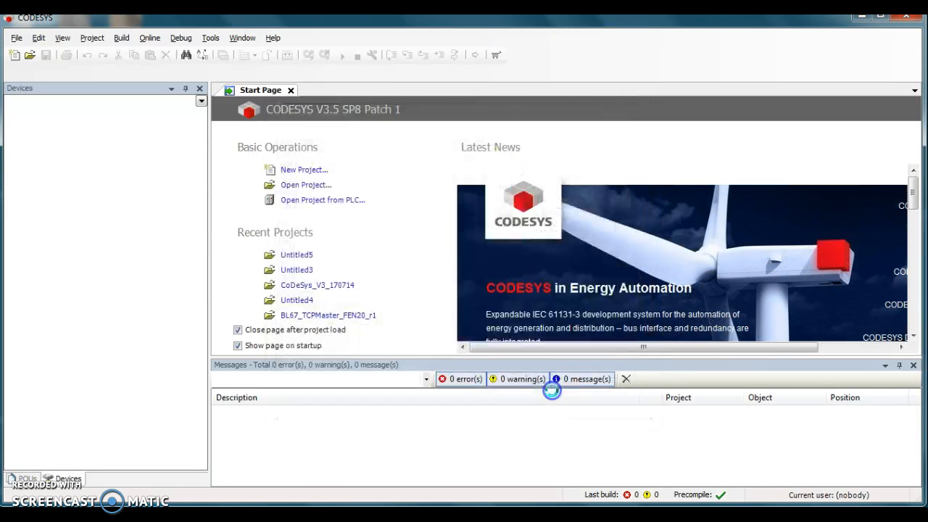
left_click(296, 255)
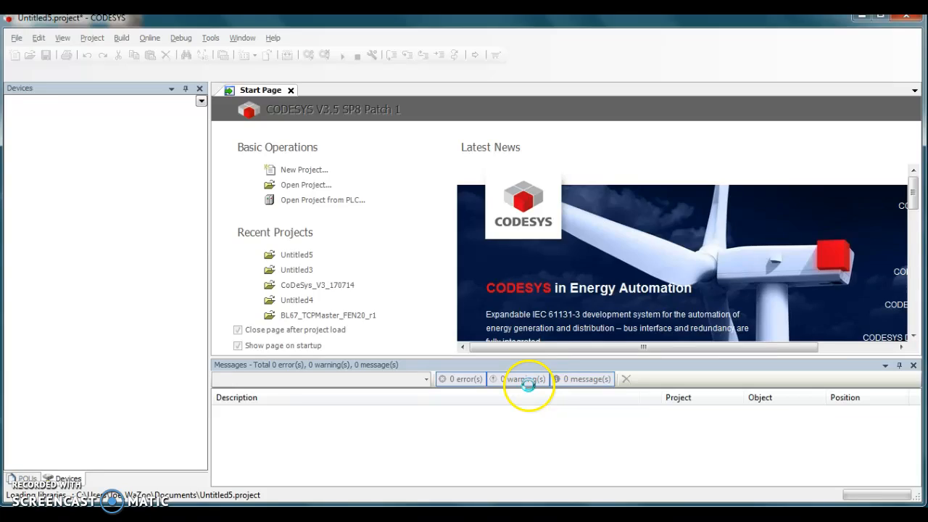
Step: Choose BL20-PG-EN-V3 as target device with PLC_PRG in Ladder Logic Diagram and confirm
left_click(305, 168)
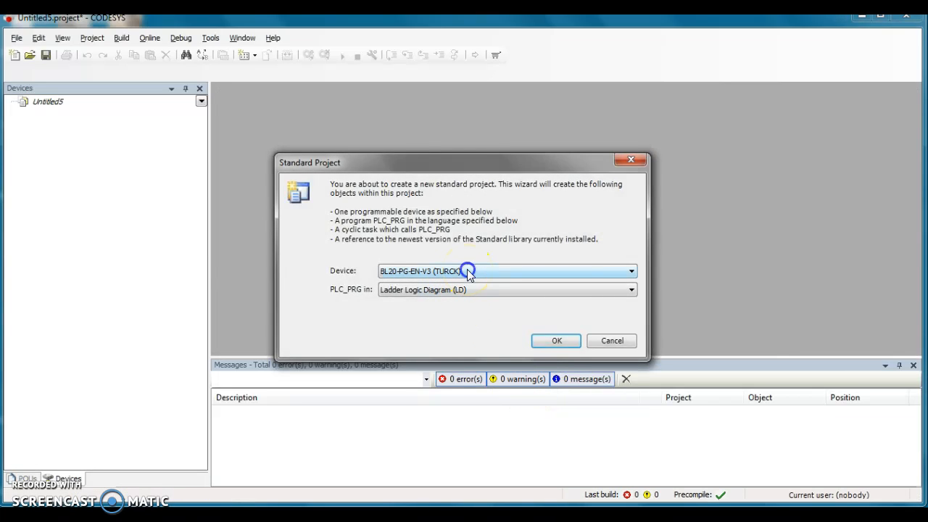
left_click(629, 271)
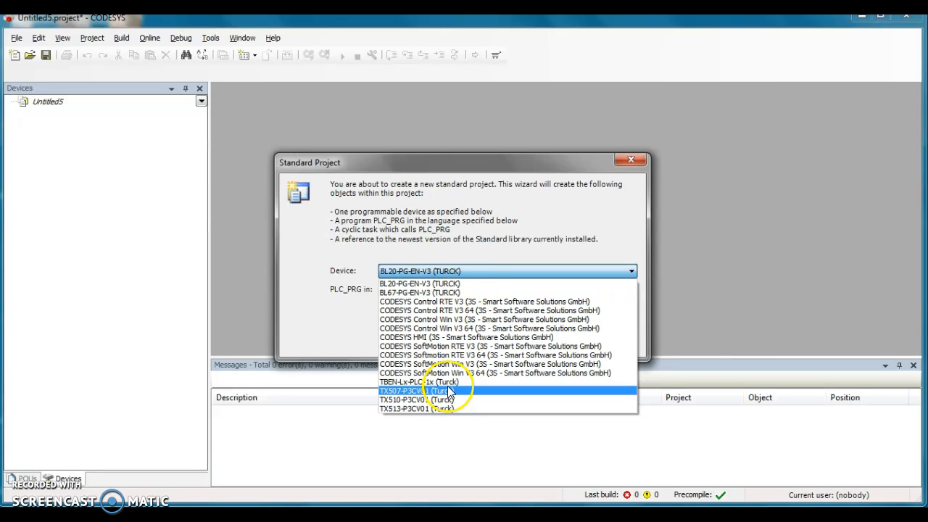
mouse_move(420, 293)
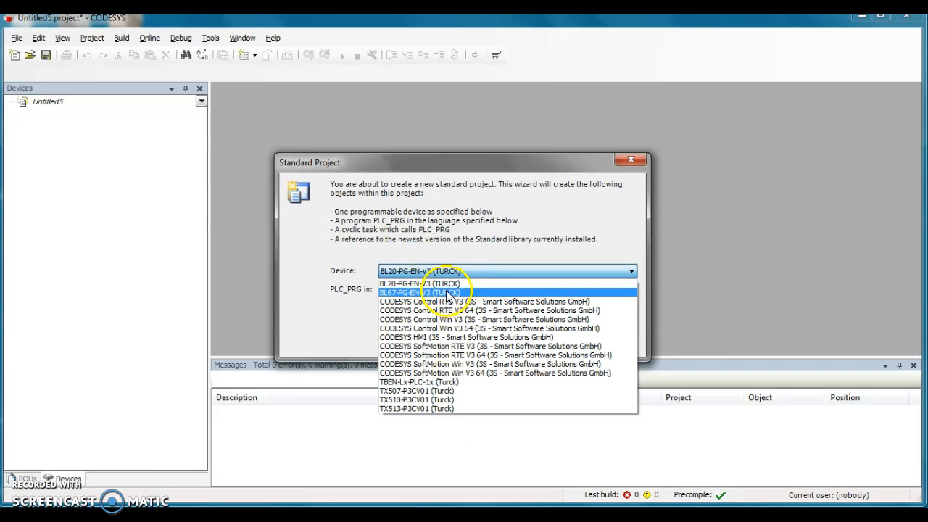
left_click(419, 283)
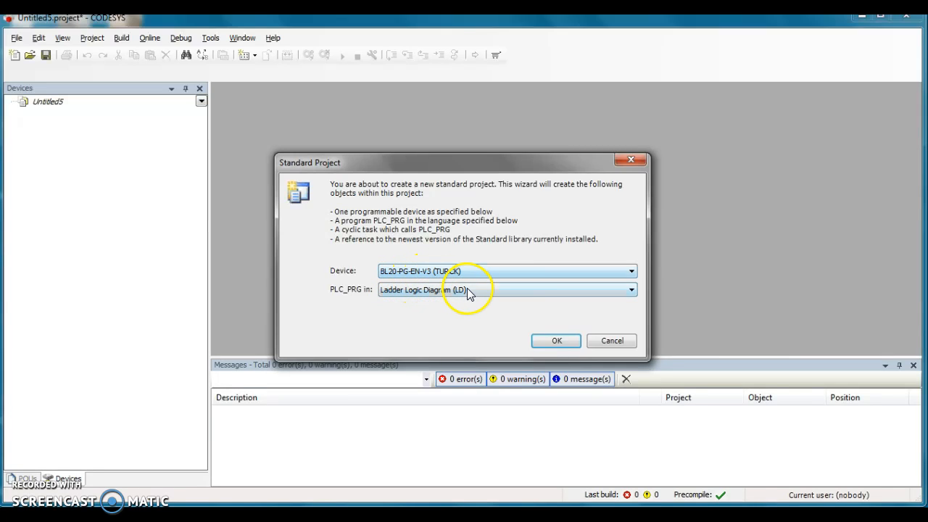
left_click(629, 290)
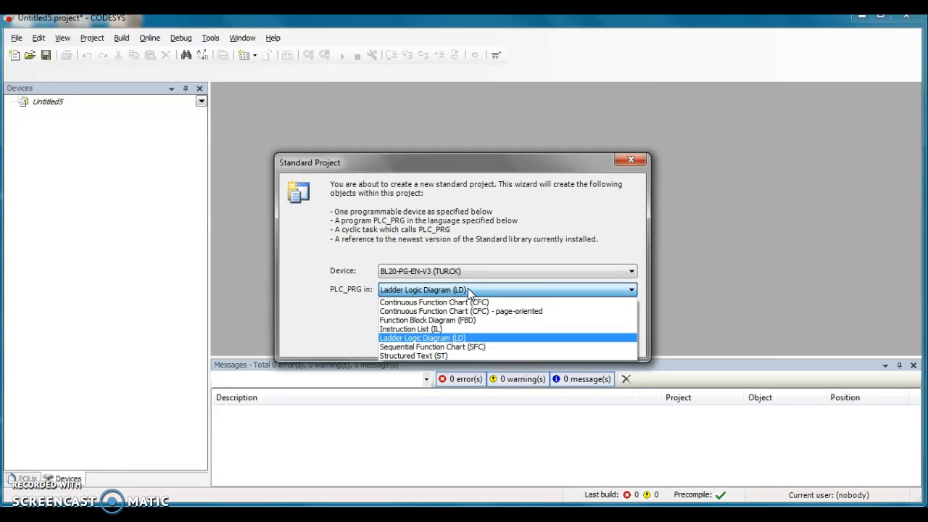
mouse_move(477, 341)
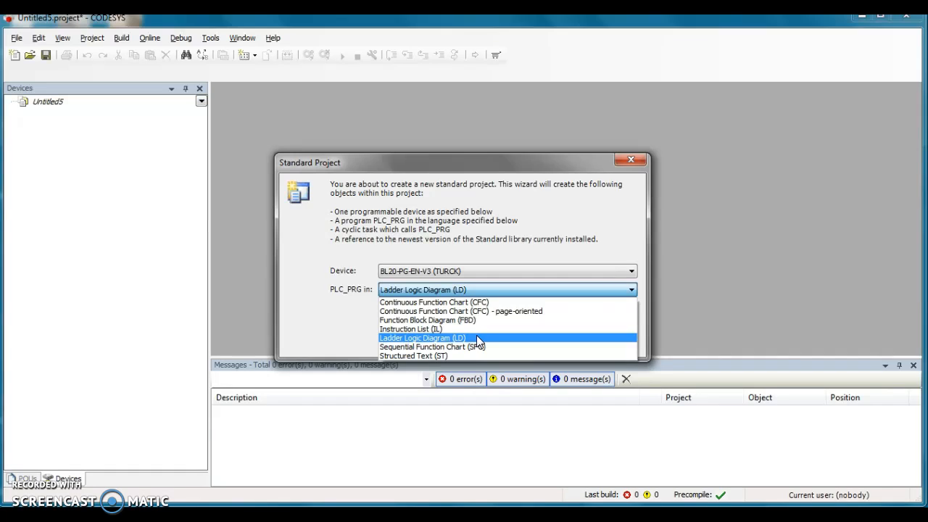
left_click(424, 338)
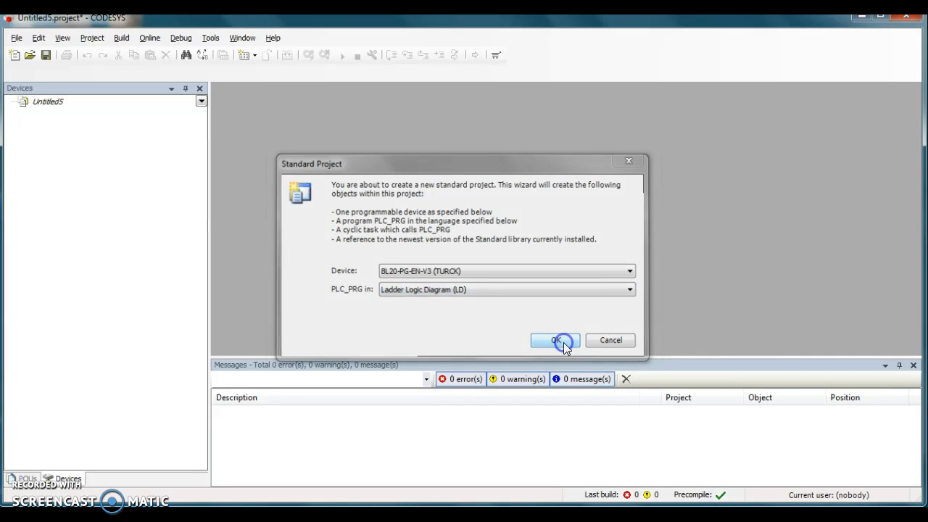
left_click(554, 339)
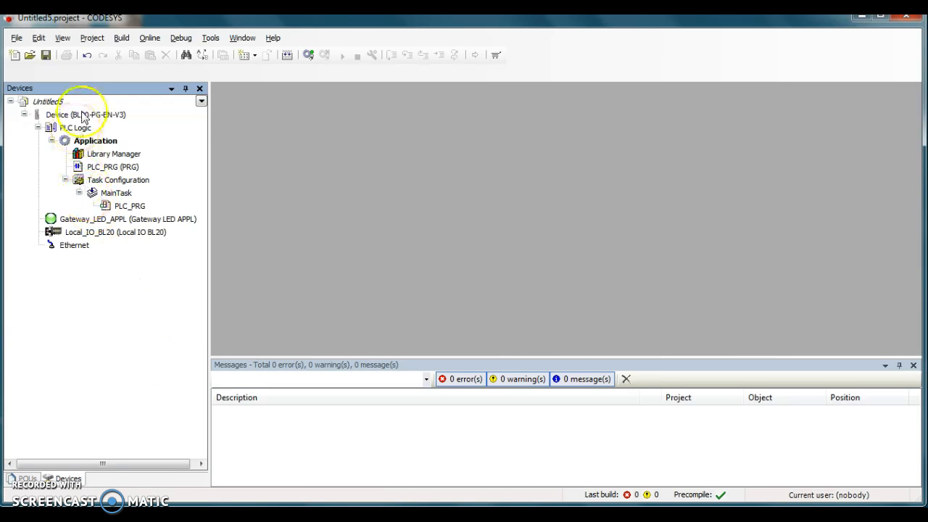
Step: Open the BL20-PG-EN-V3 device editor on its Communication Settings
left_click(85, 114)
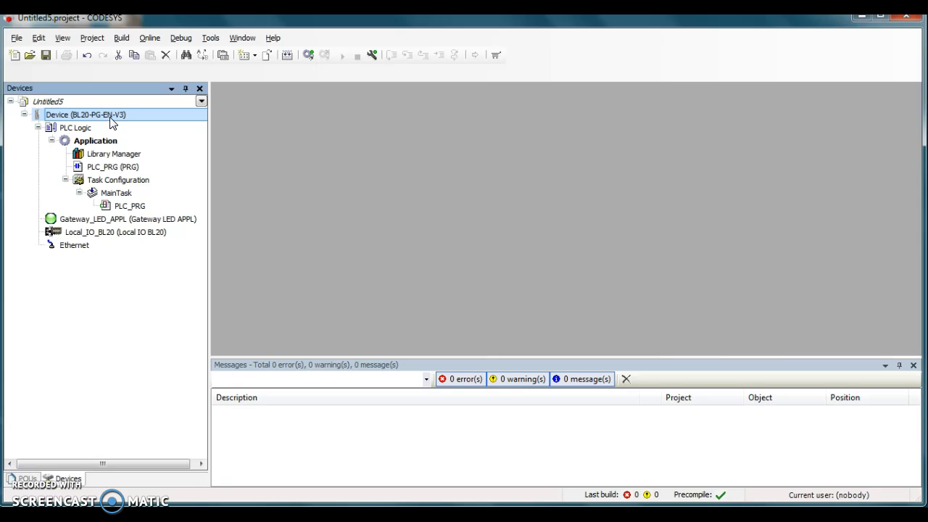
double_click(86, 114)
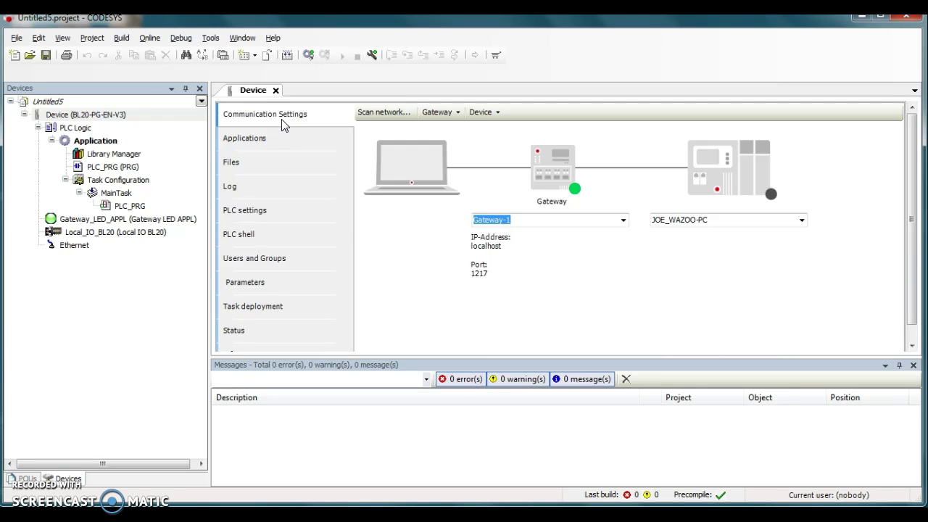
mouse_move(385, 112)
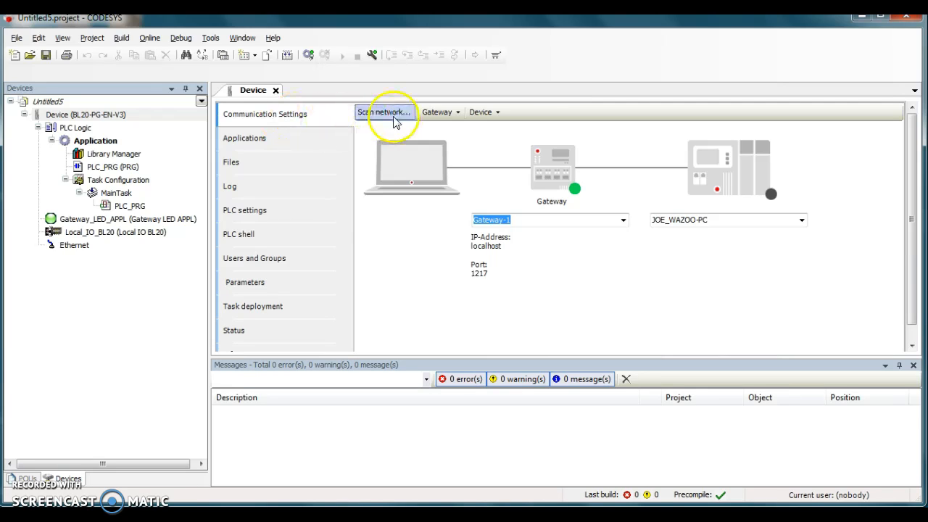
Step: Scan the network, select BL20-PG-EN-V3 under Gateway-1, wink it, and set it active
left_click(386, 111)
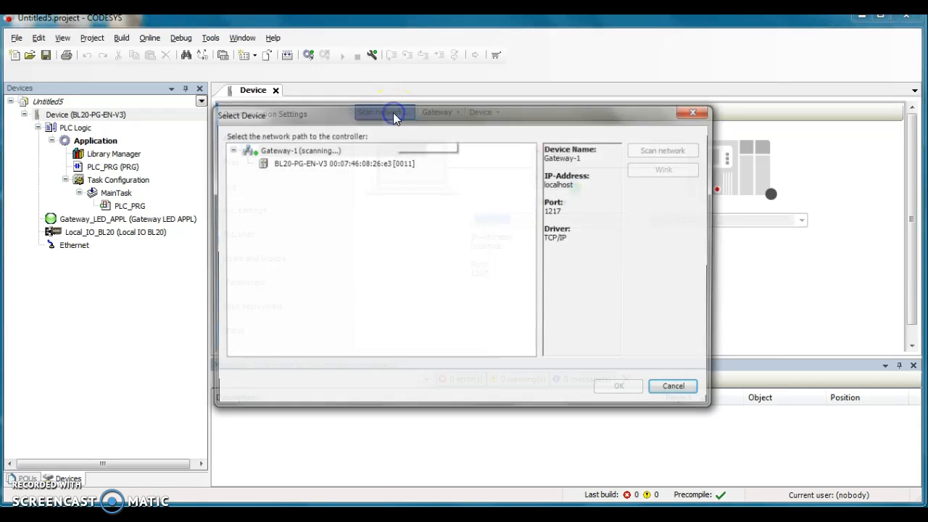
left_click(343, 162)
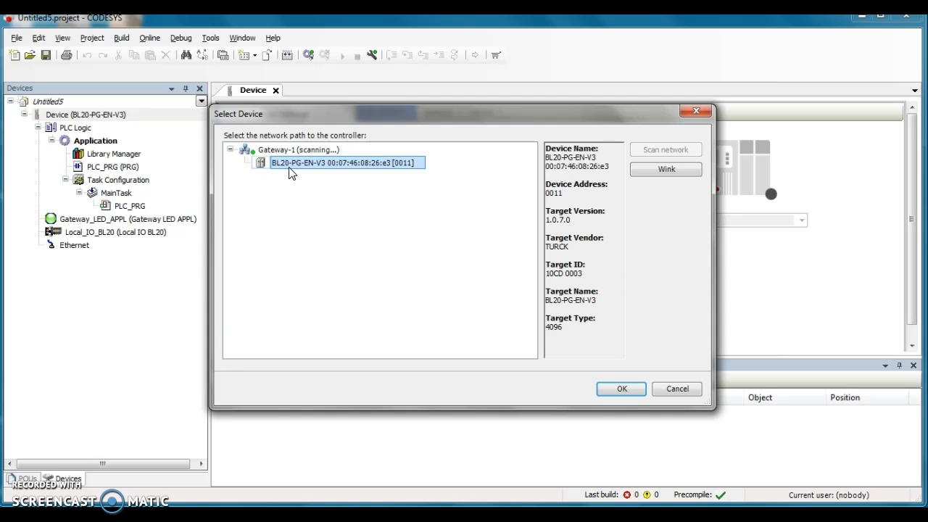
mouse_move(302, 172)
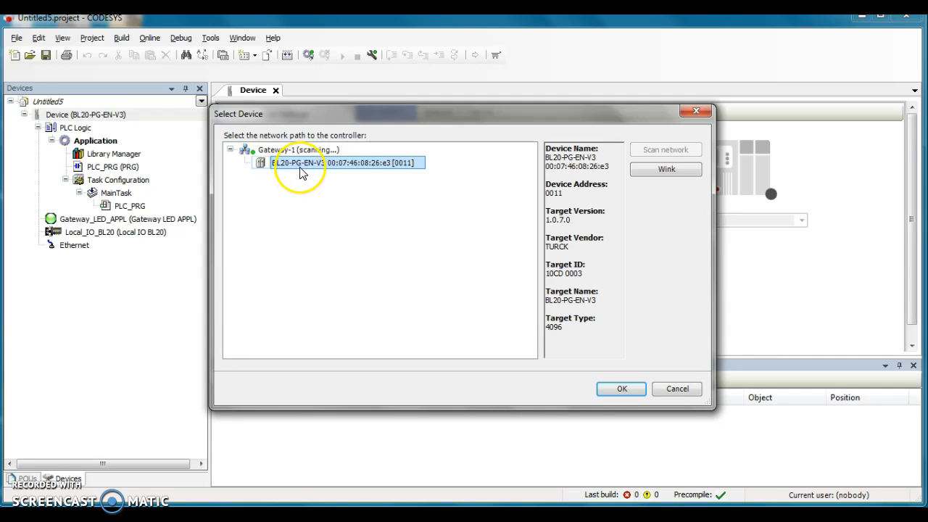
mouse_move(667, 220)
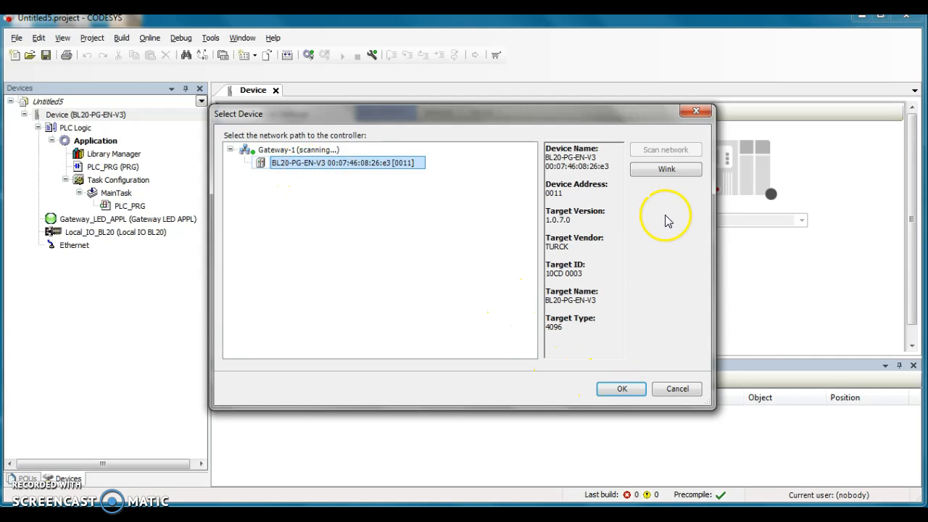
left_click(663, 168)
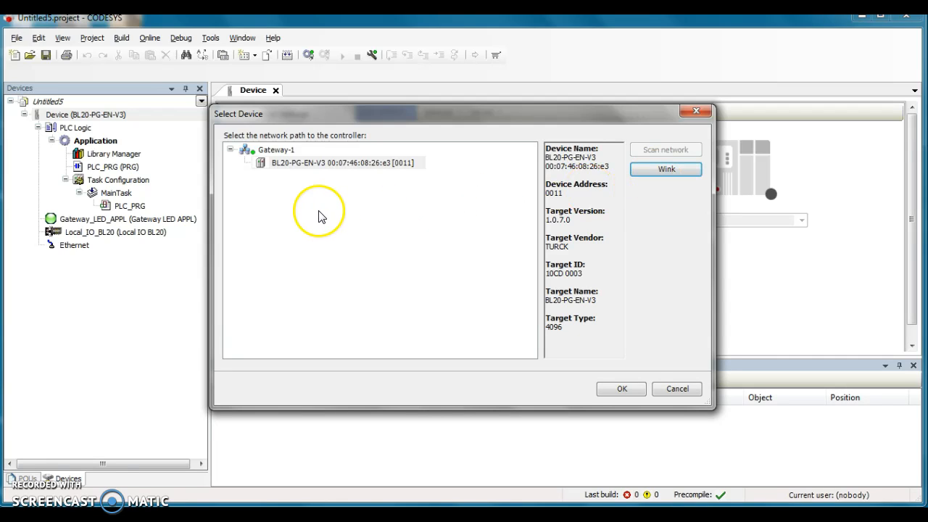
mouse_move(311, 215)
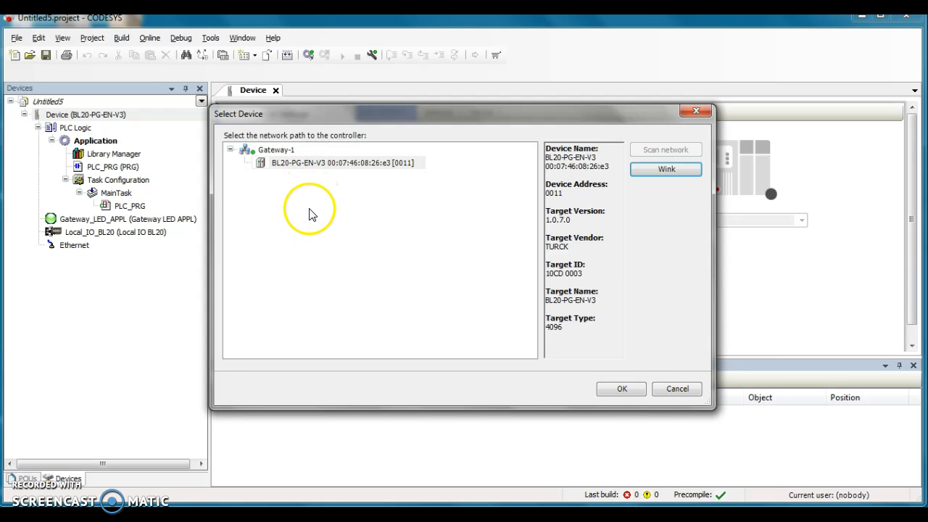
mouse_move(368, 241)
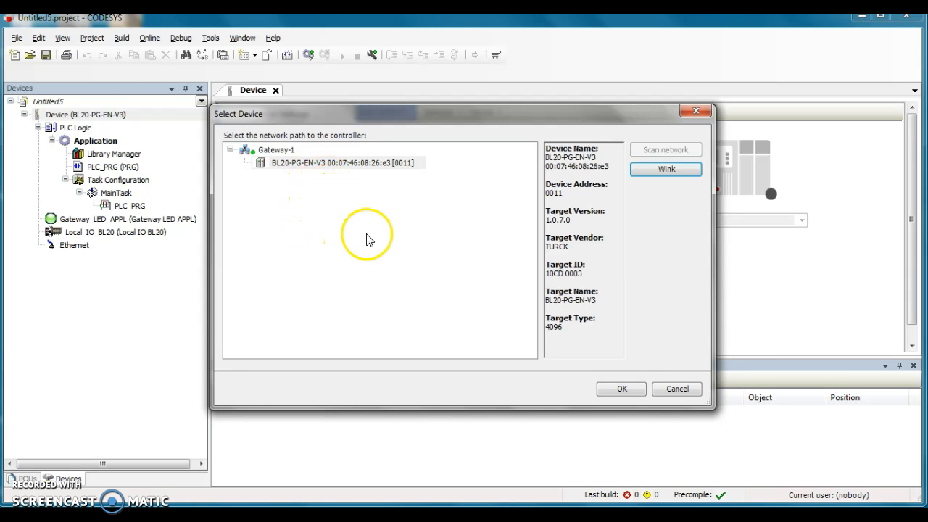
mouse_move(621, 389)
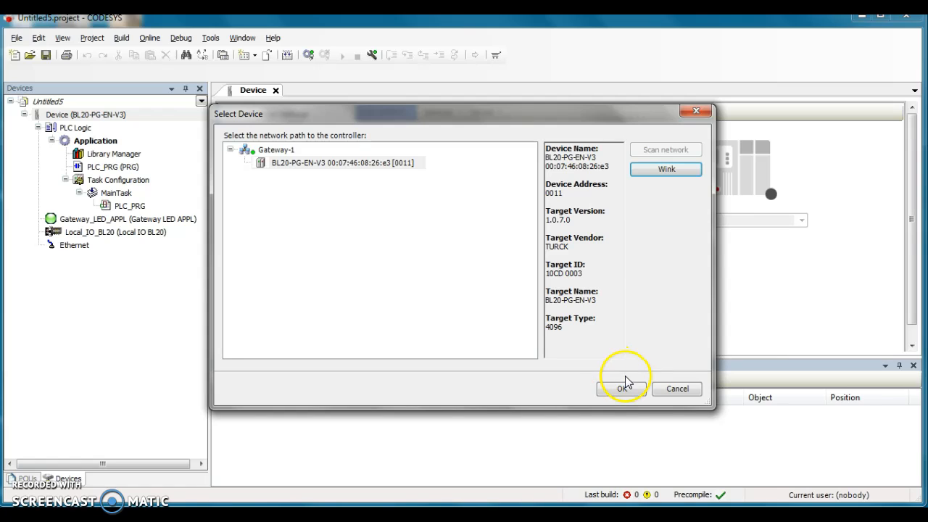
left_click(620, 388)
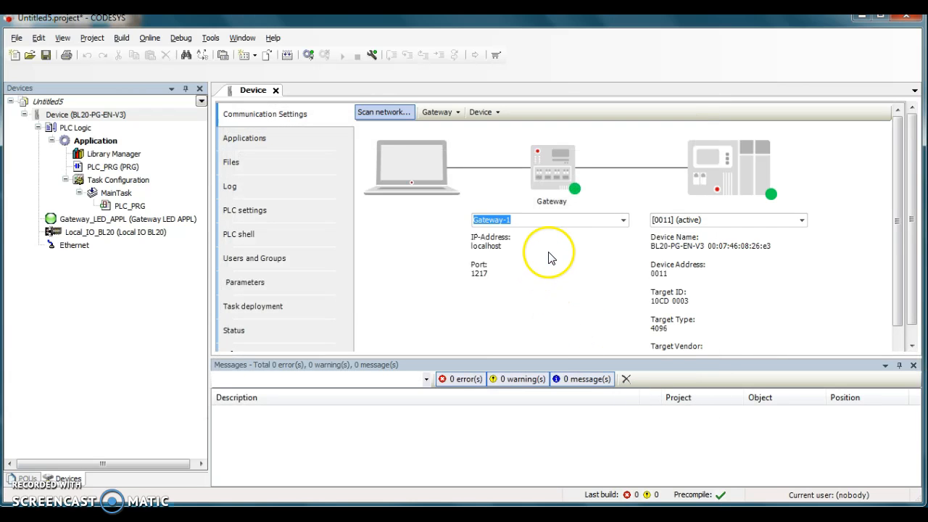
mouse_move(790, 210)
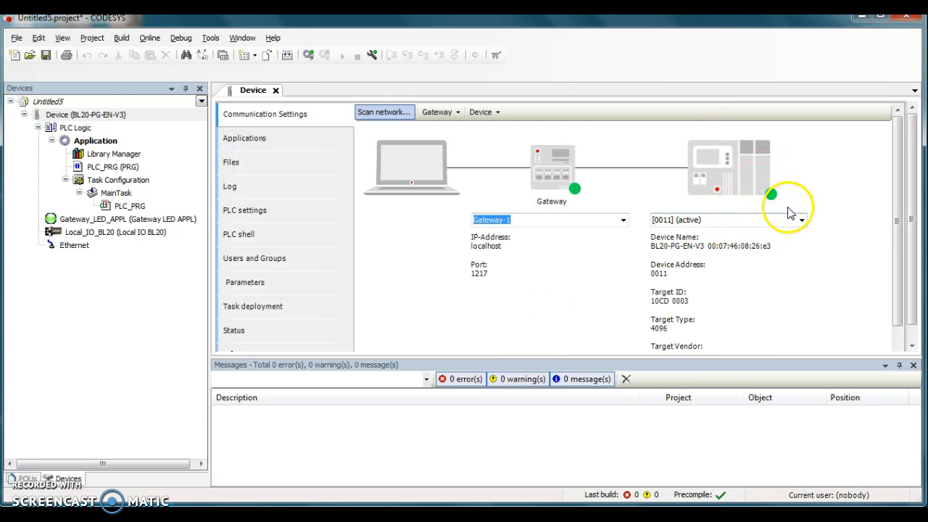
mouse_move(587, 202)
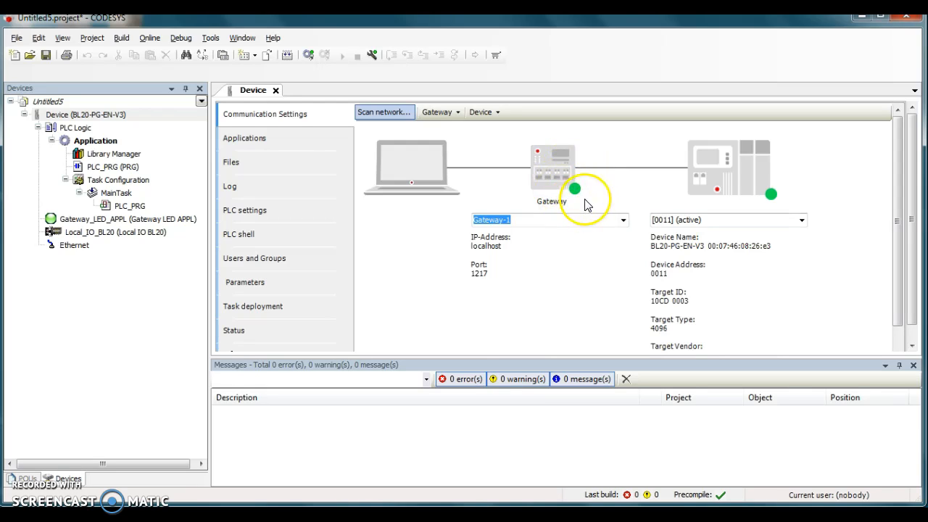
mouse_move(585, 213)
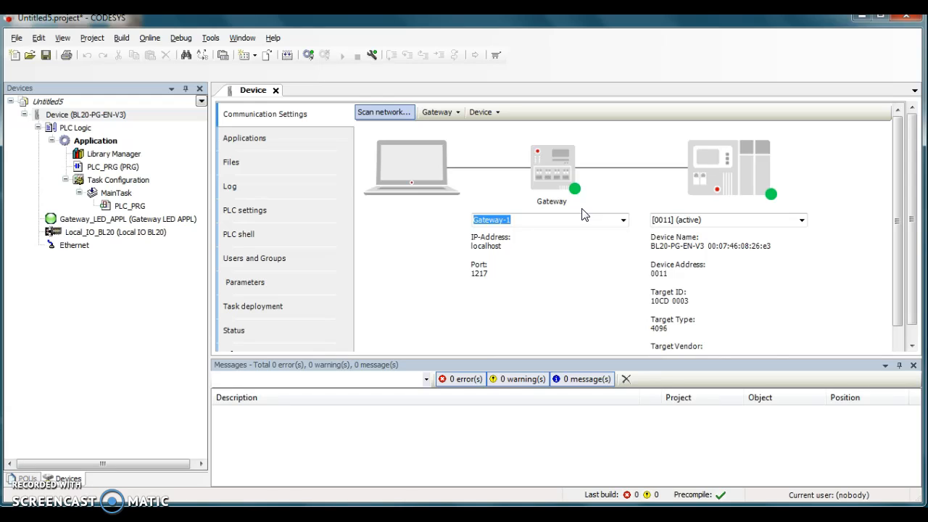
mouse_move(277, 93)
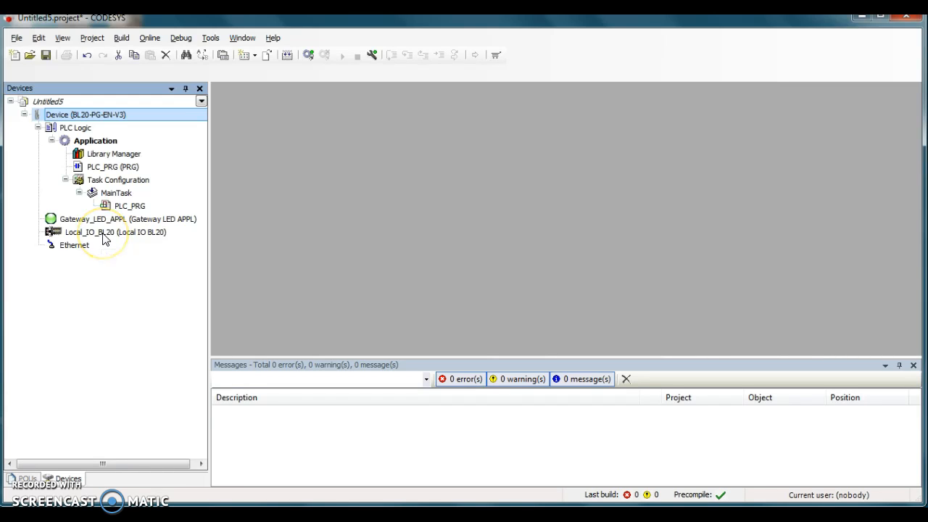
Step: Scan Local_IO_BL20 for modules and copy the found 8DI and 8DO modules into the project
left_click(115, 232)
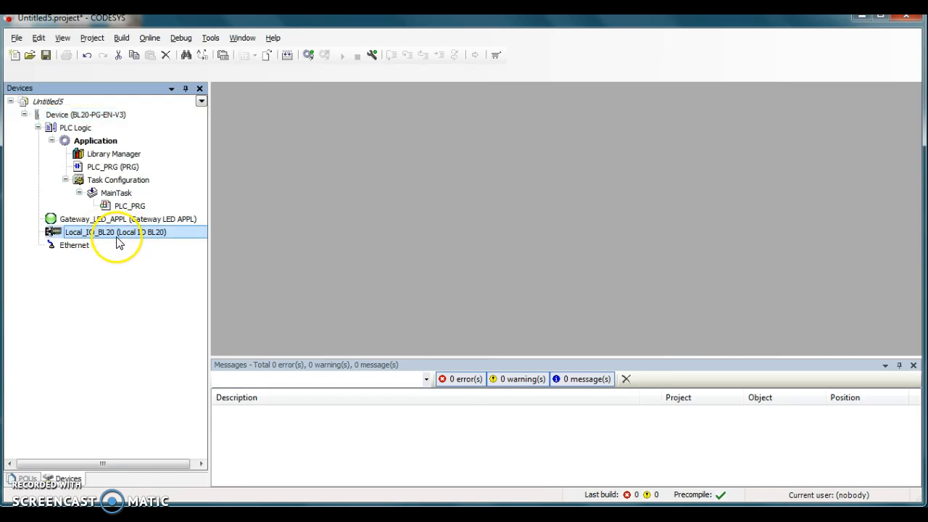
right_click(116, 232)
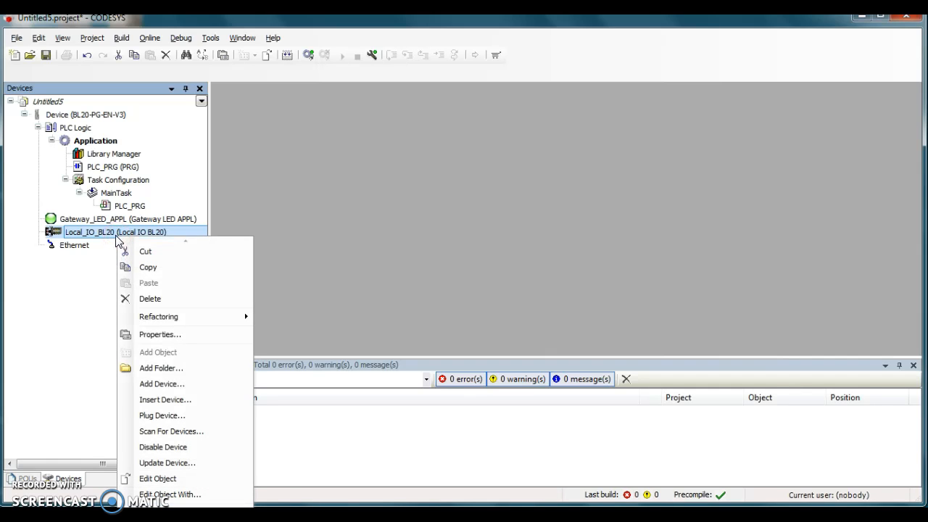
mouse_move(181, 432)
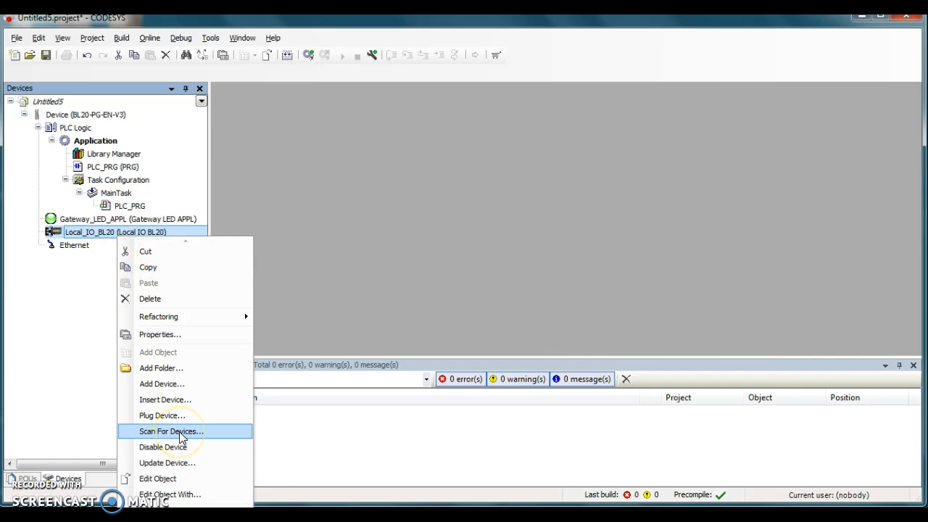
left_click(171, 430)
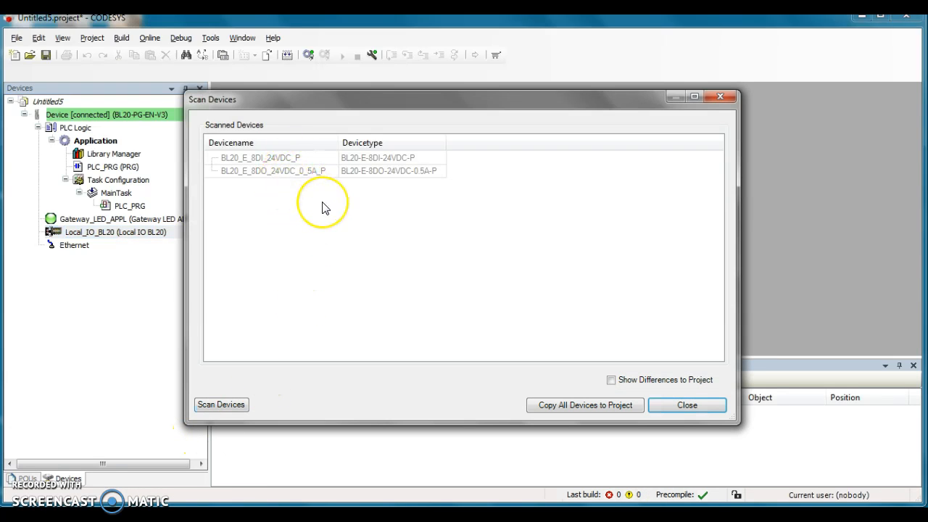
mouse_move(325, 209)
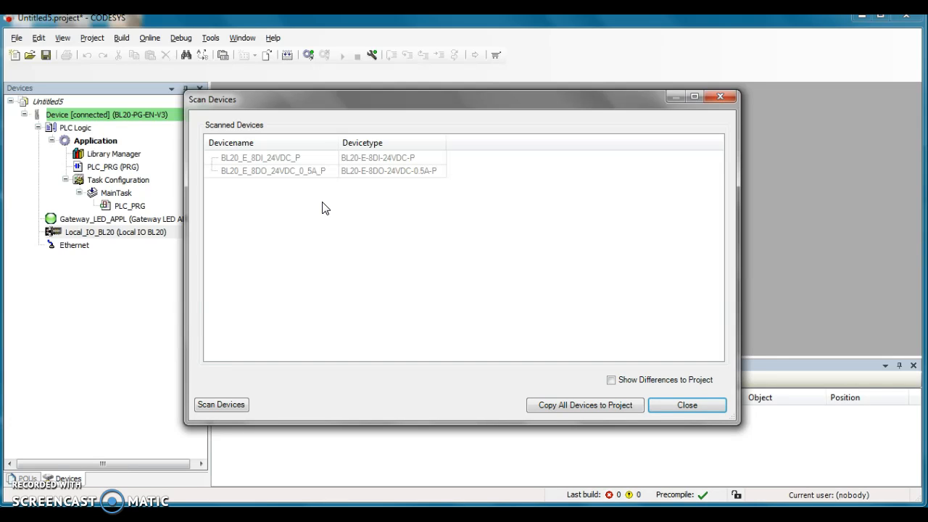
mouse_move(554, 371)
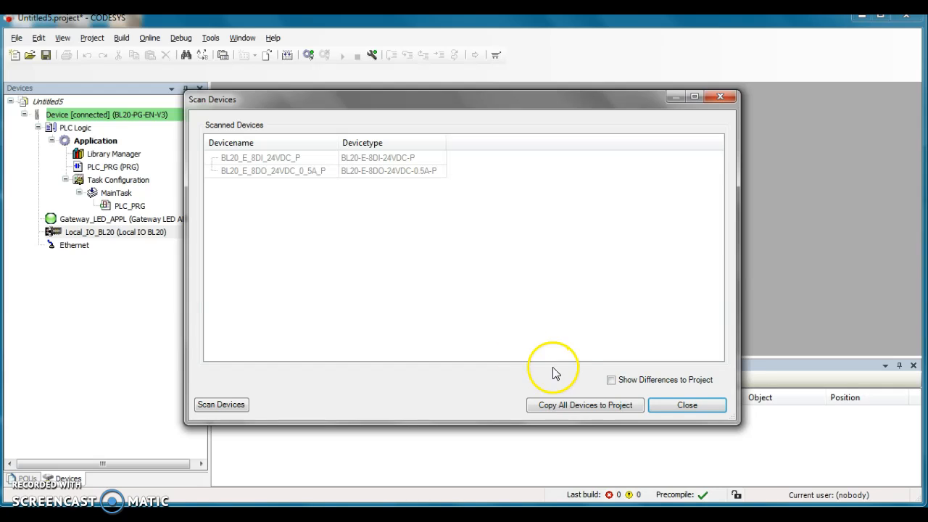
left_click(584, 404)
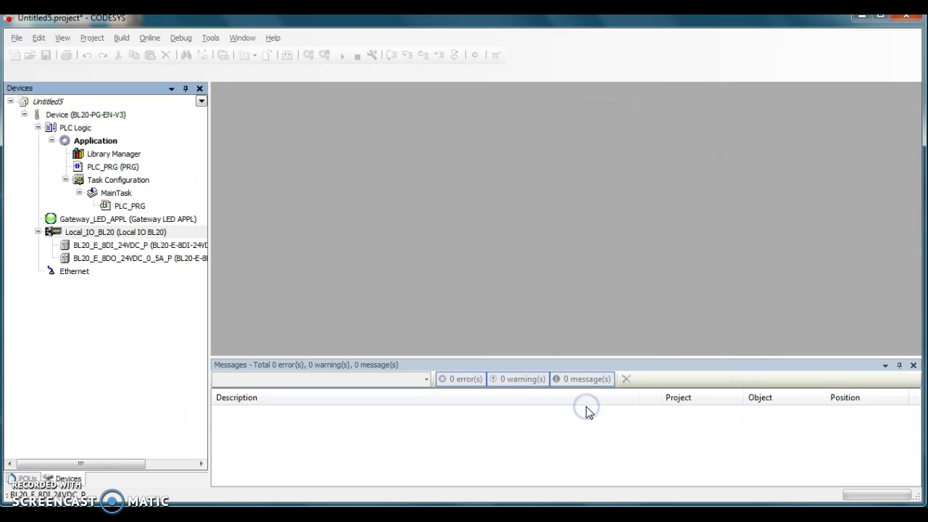
left_click(114, 232)
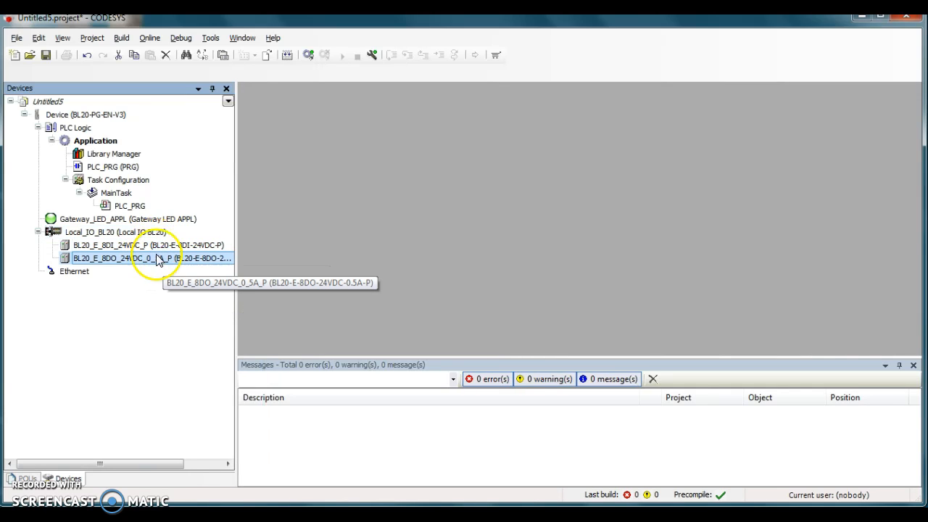
mouse_move(74, 271)
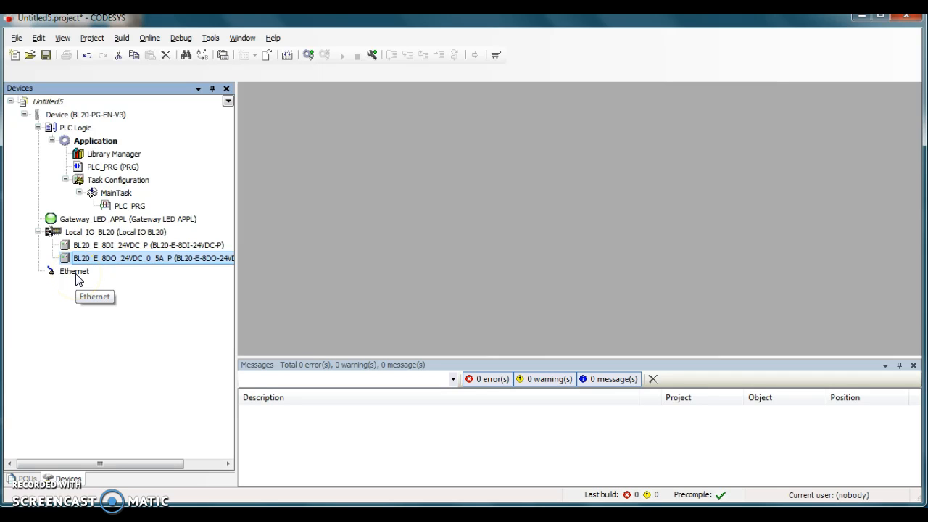
mouse_move(98, 254)
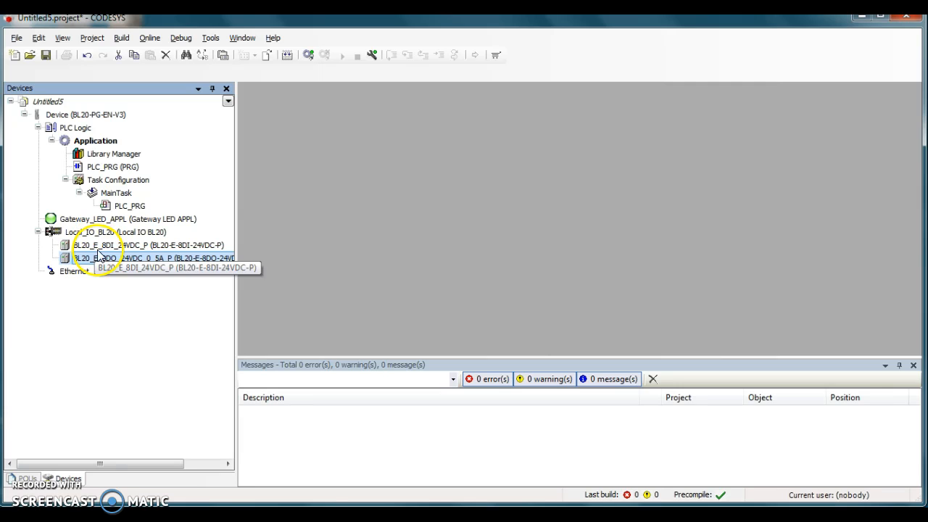
left_click(145, 243)
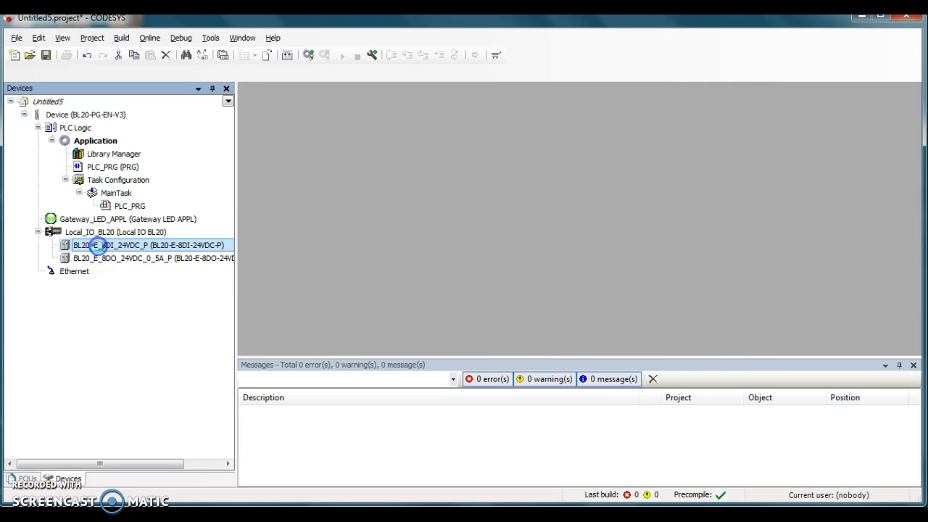
Step: Map input Ch1 to Input_0 and output Ch1 to Output_0 in the modules' I/O Mapping
double_click(145, 245)
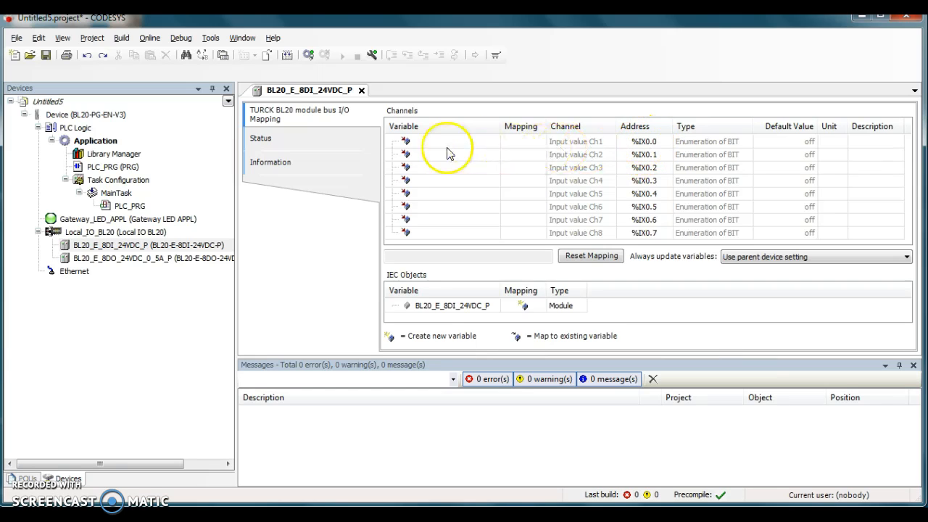
left_click(456, 141)
type("Input_C")
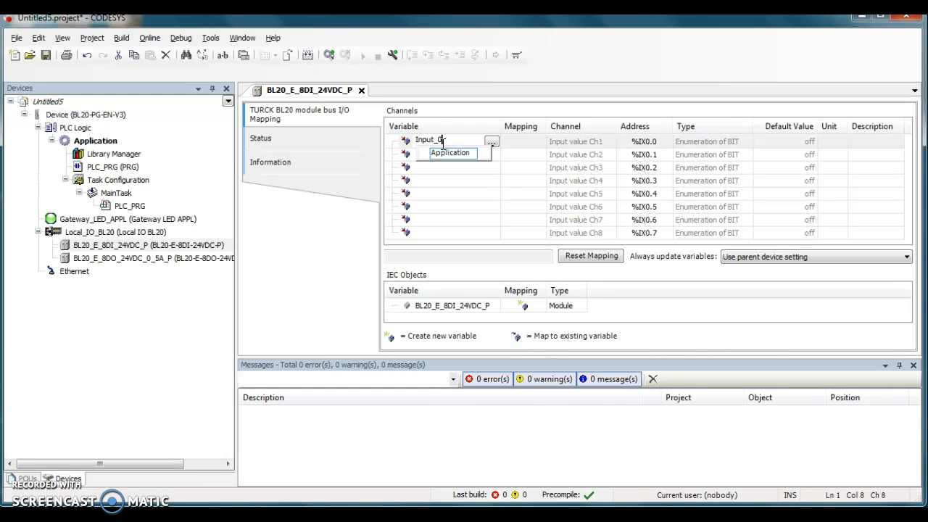
left_click(442, 153)
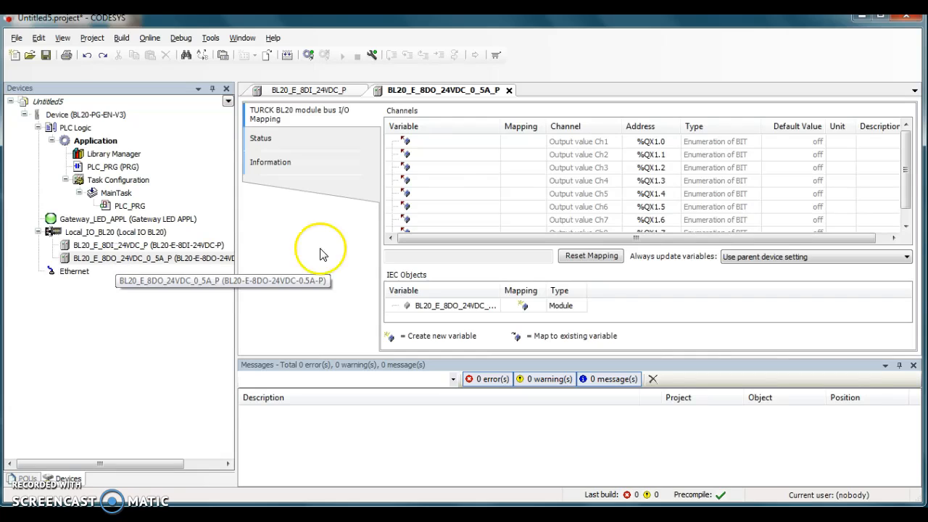
left_click(449, 142)
type("Output_0")
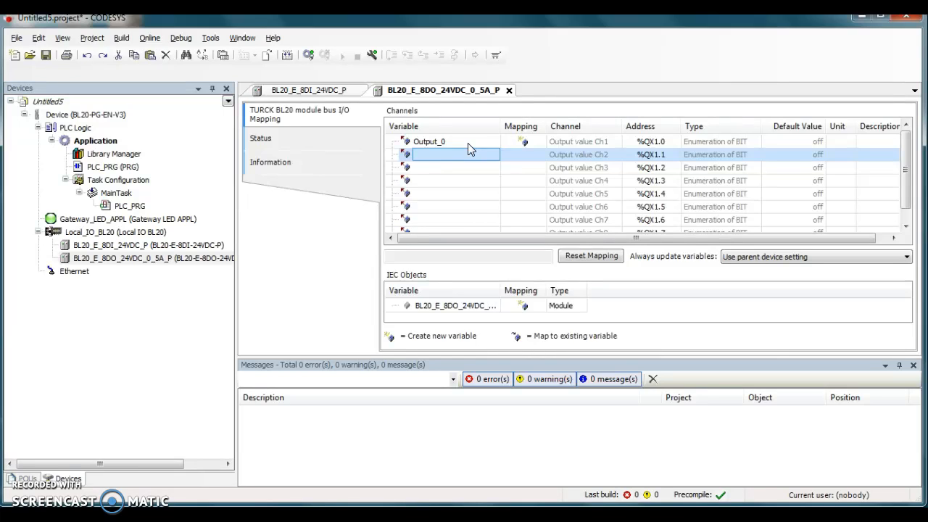
mouse_move(442, 136)
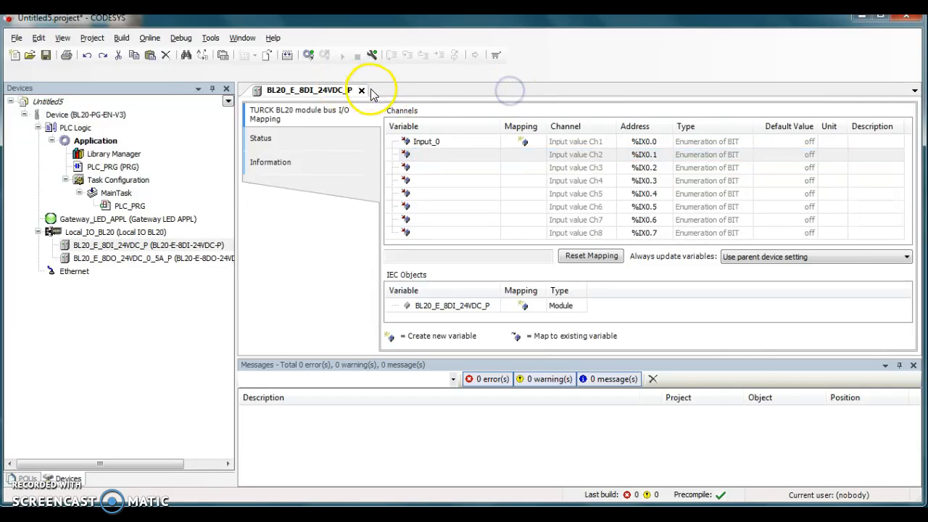
Step: Close the module mapping editors and select PLC_PRG under MainTask
left_click(361, 89)
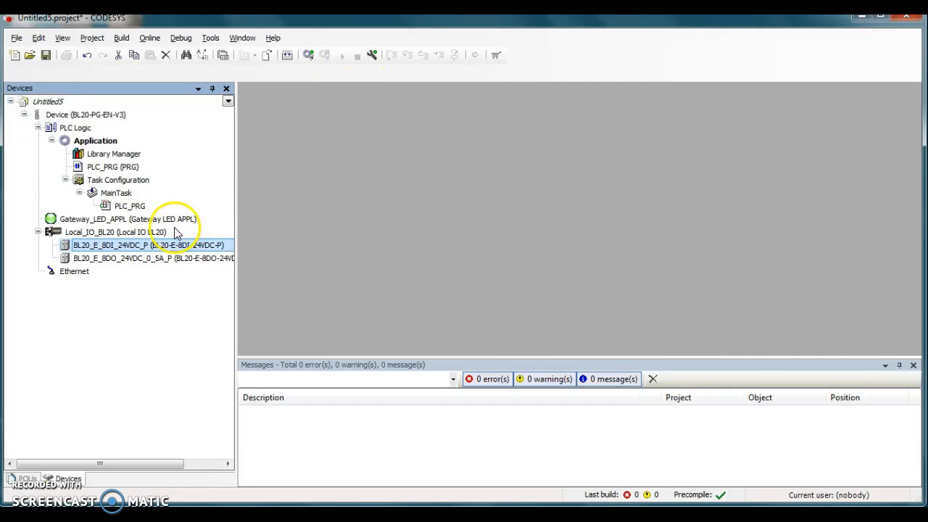
mouse_move(177, 232)
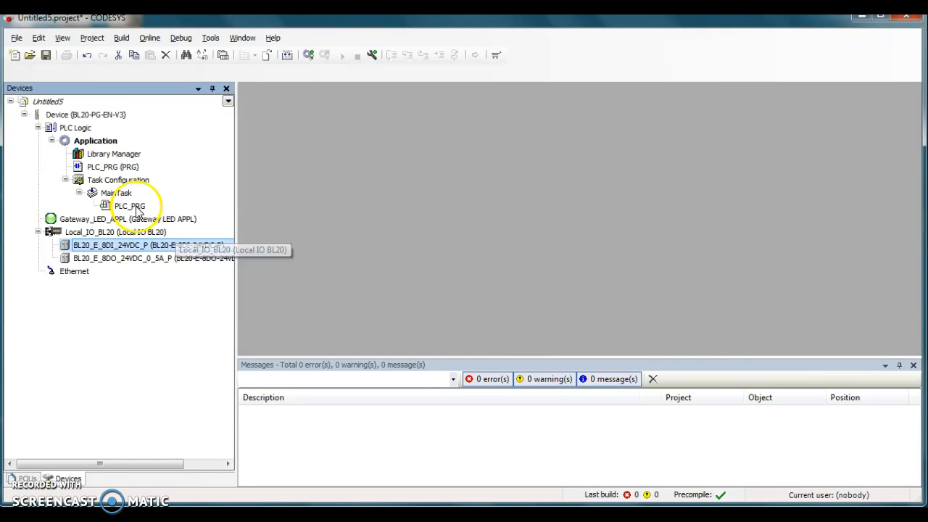
left_click(131, 205)
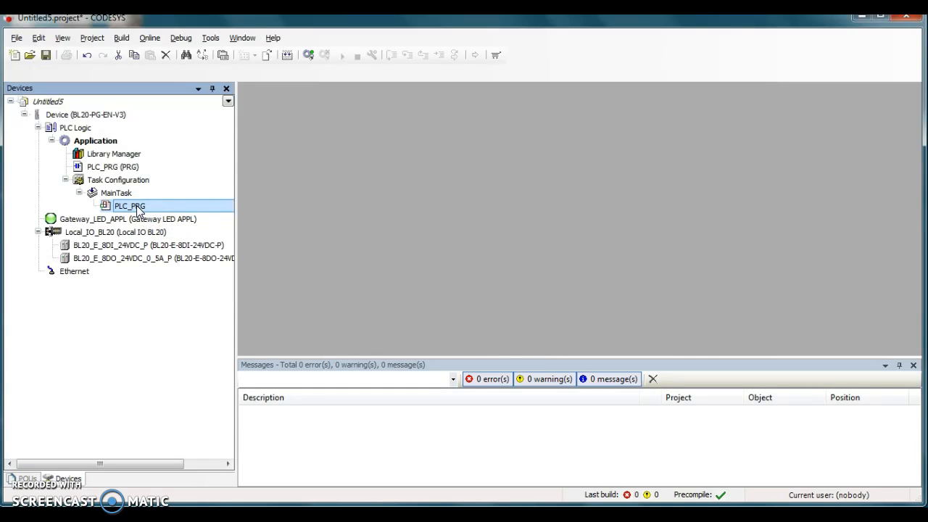
mouse_move(123, 258)
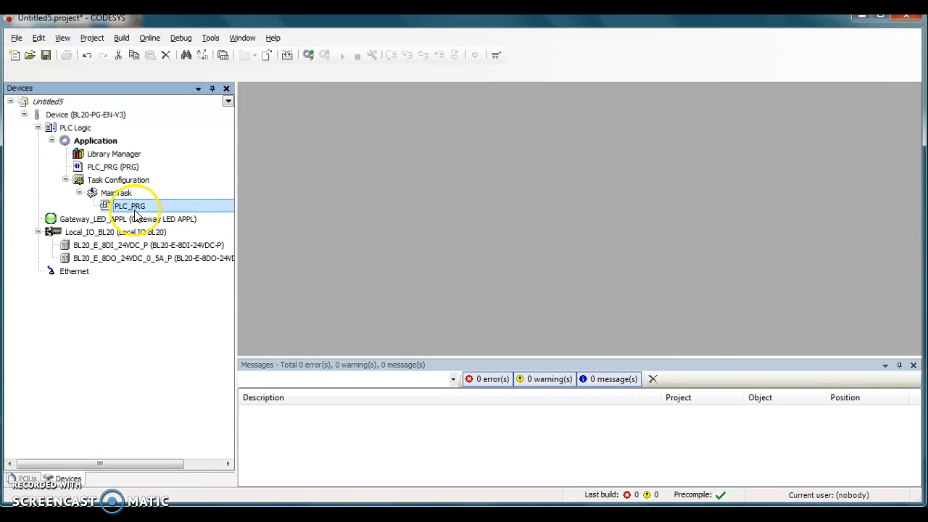
Step: Open PLC_PRG and insert a contact on the empty network 1
double_click(129, 206)
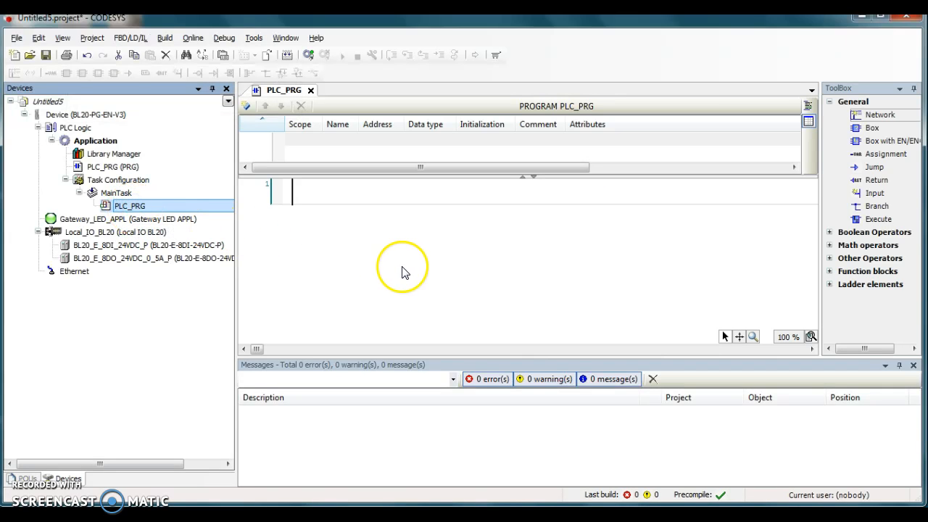
left_click(322, 192)
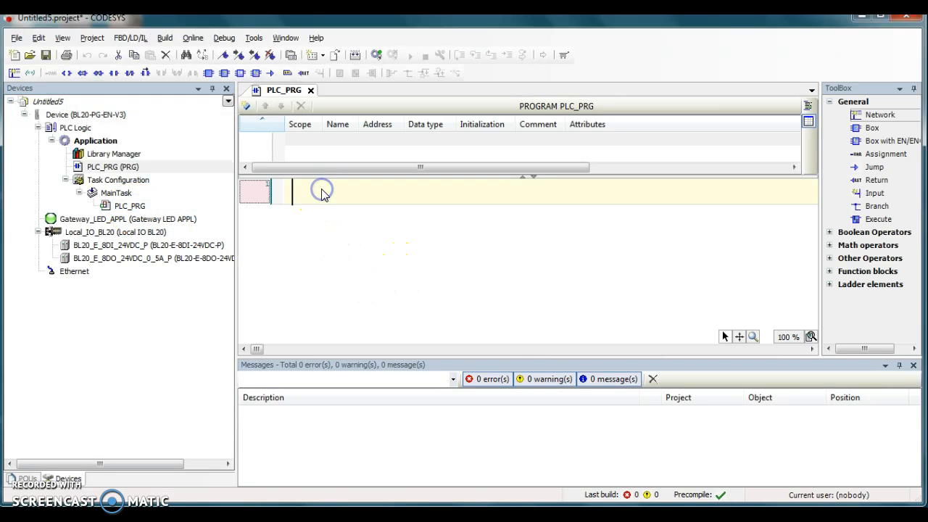
right_click(322, 191)
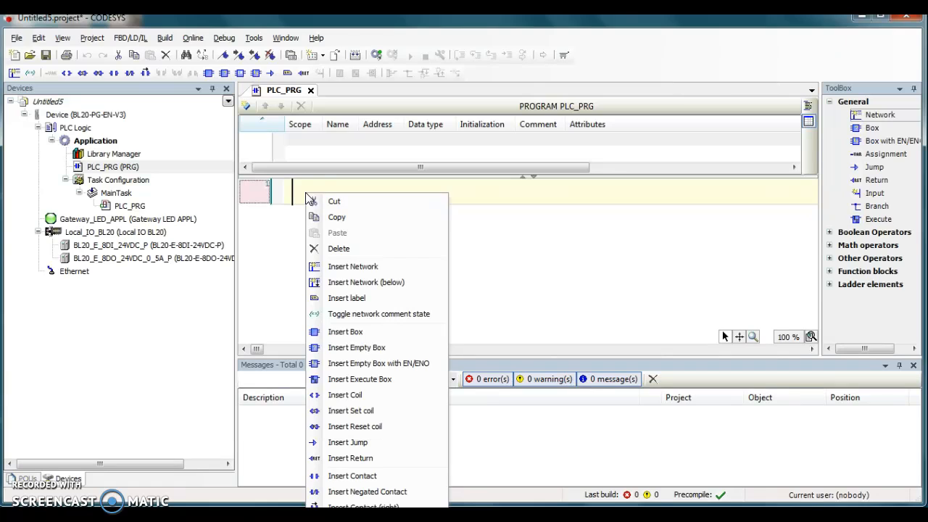
mouse_move(354, 476)
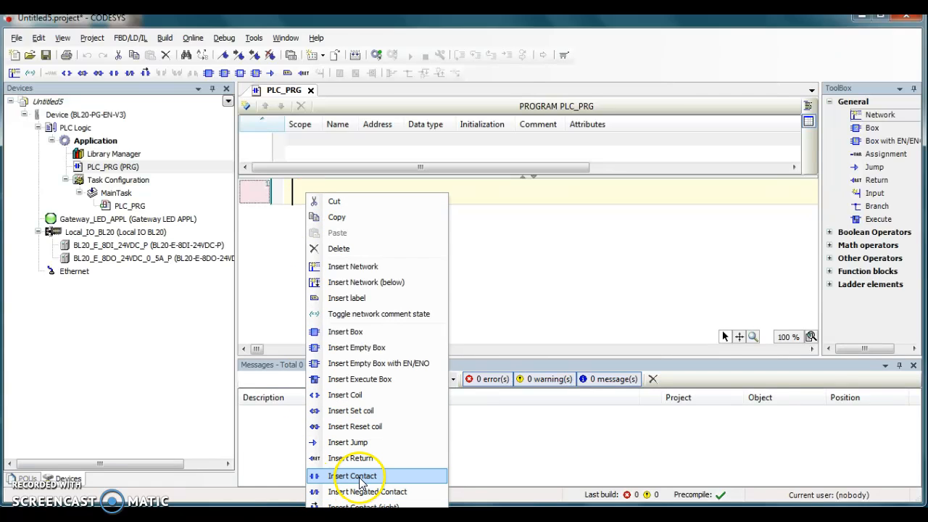
left_click(353, 475)
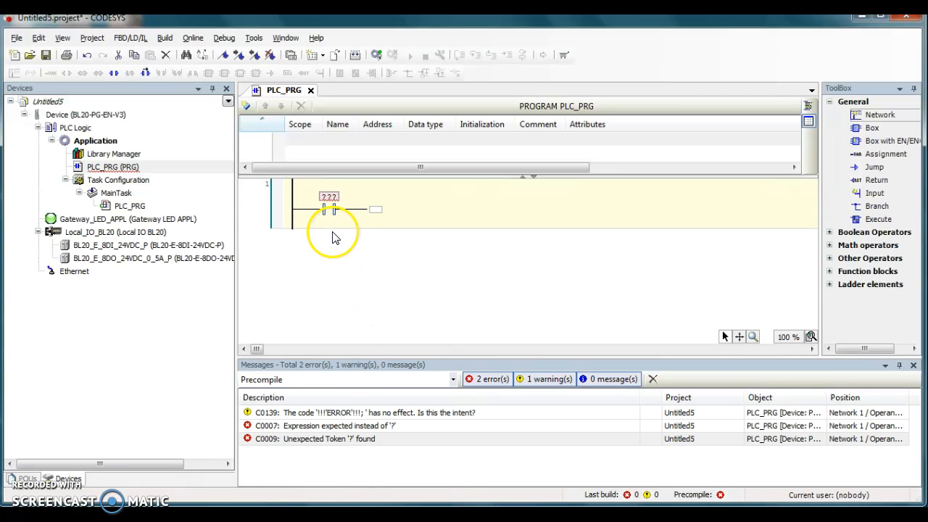
mouse_move(334, 211)
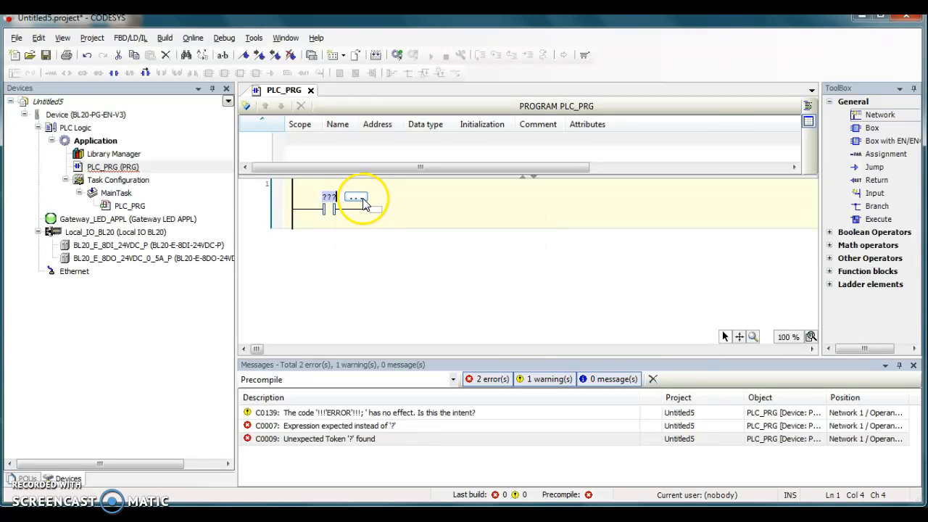
Step: Assign the contact the Input_0 variable from IoConfig_Globals via the Input Assistant
left_click(355, 198)
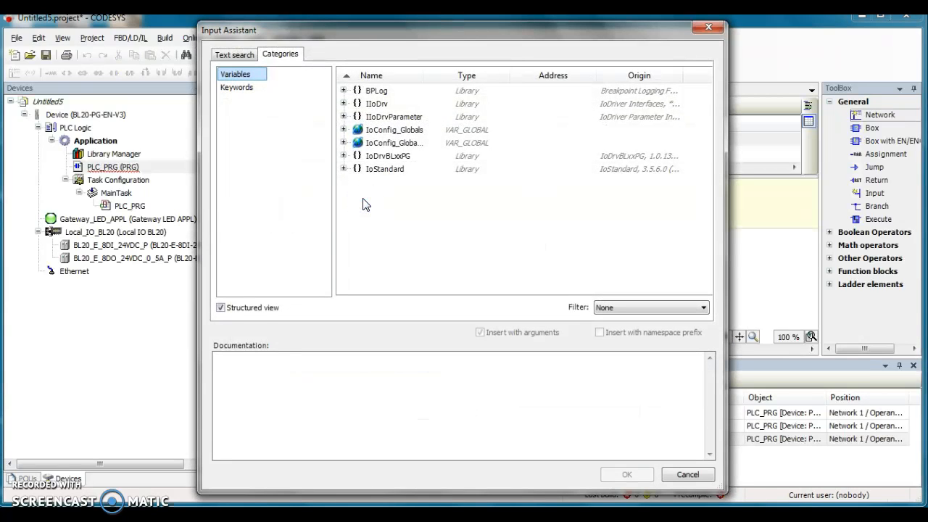
mouse_move(319, 171)
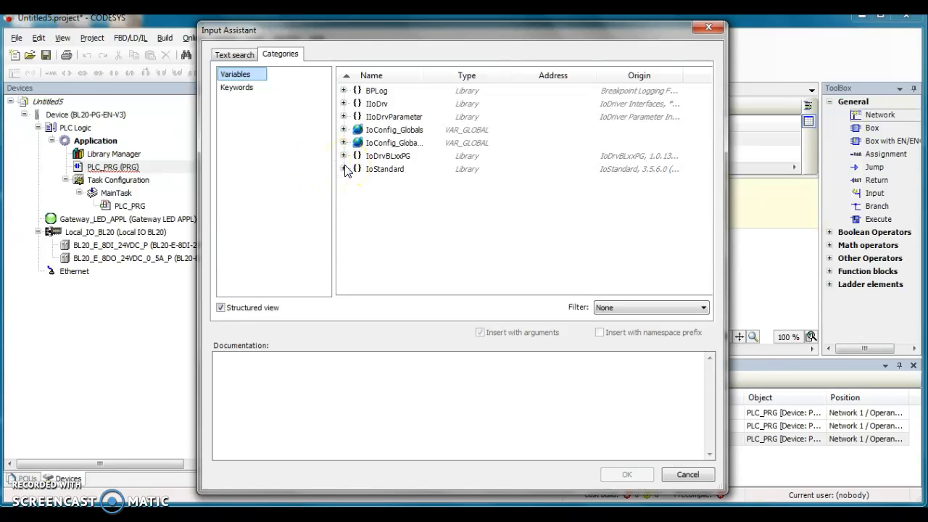
left_click(344, 142)
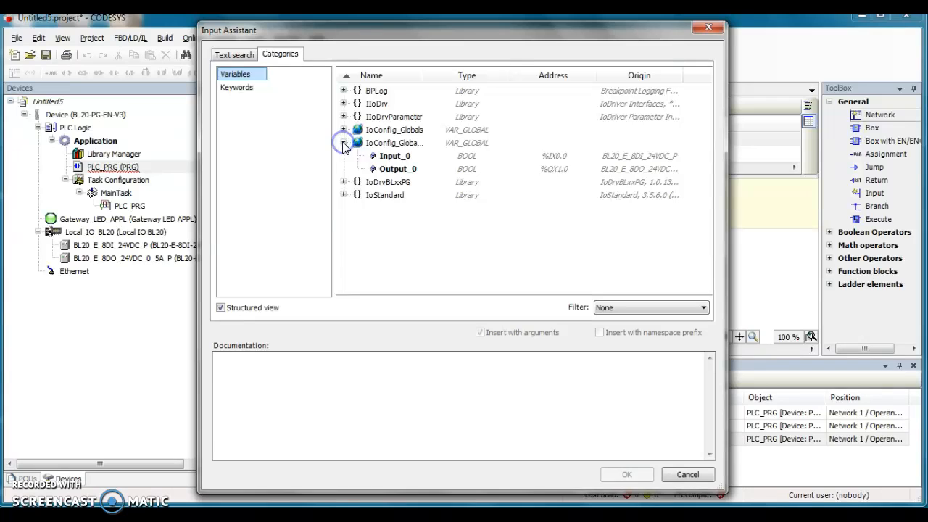
left_click(394, 155)
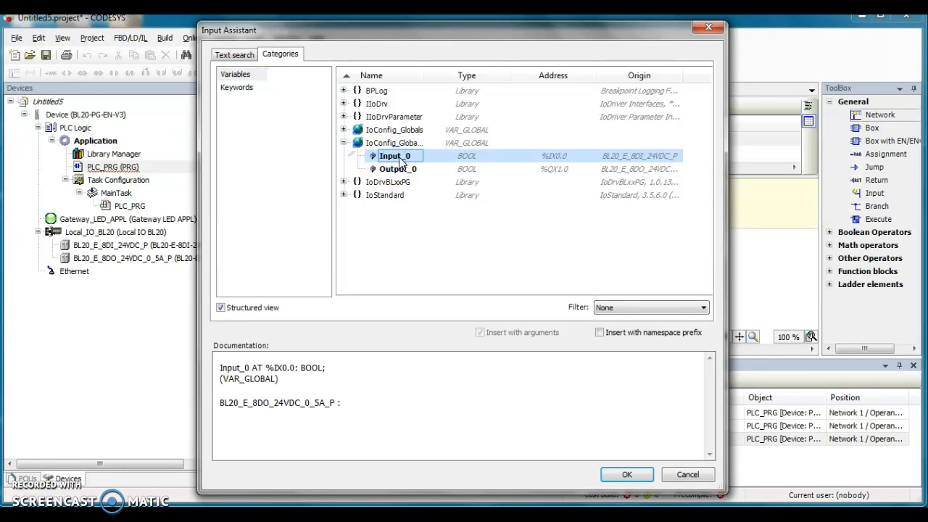
left_click(625, 472)
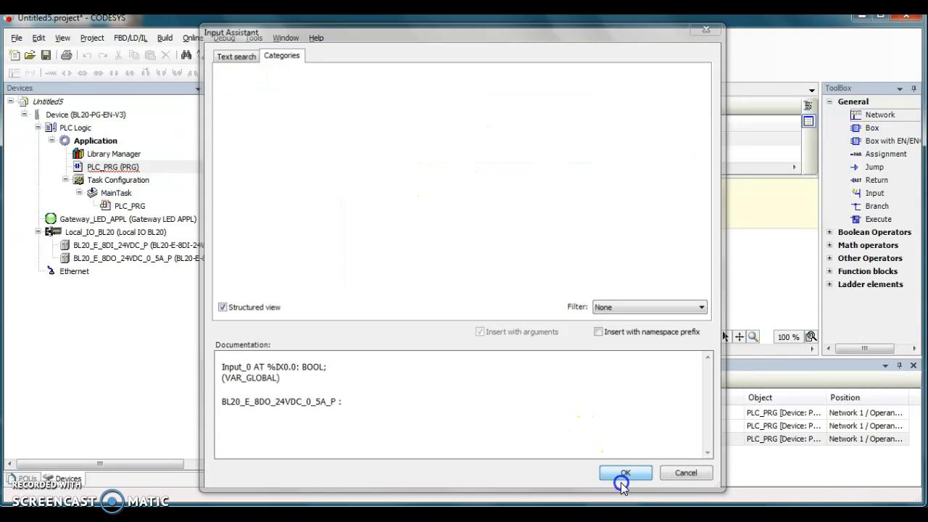
left_click(625, 472)
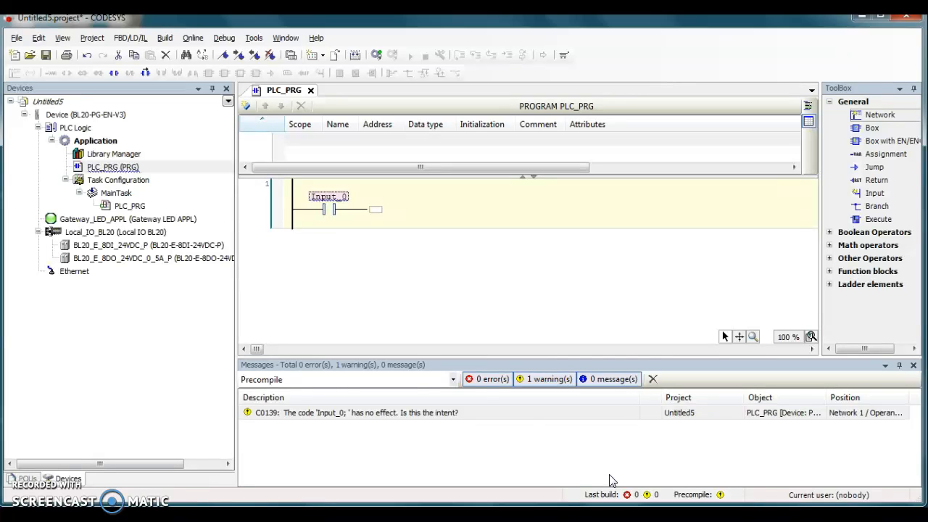
Step: Insert a coil after the Input_0 contact and assign it Output_0 from IoConfig_Globals_Mapping
right_click(375, 209)
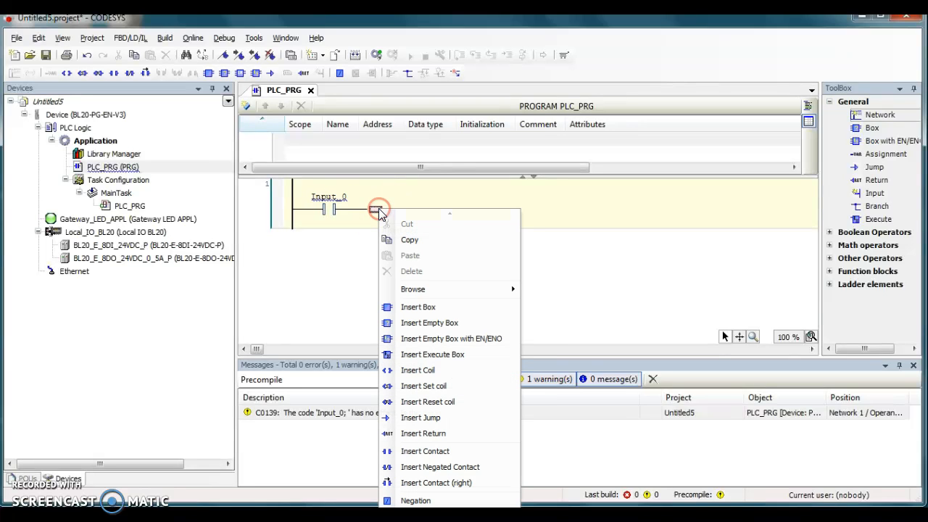
mouse_move(432, 369)
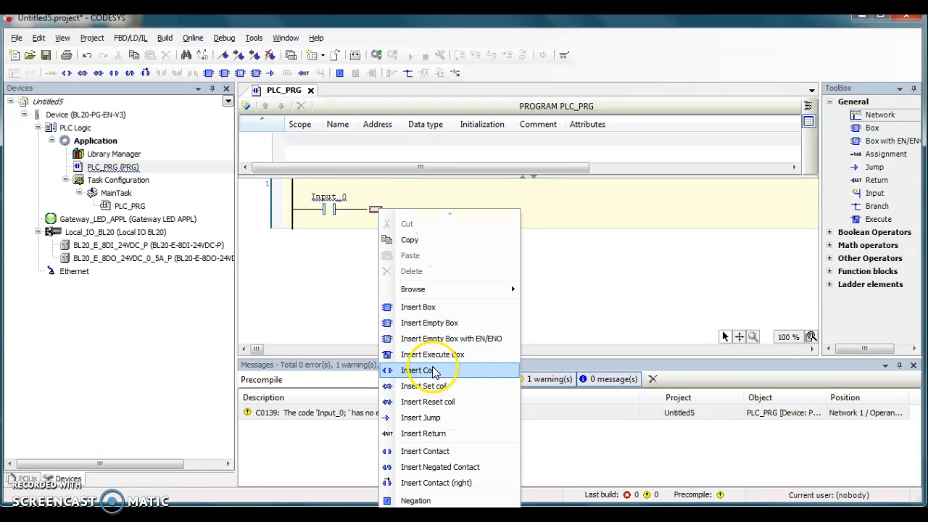
left_click(423, 370)
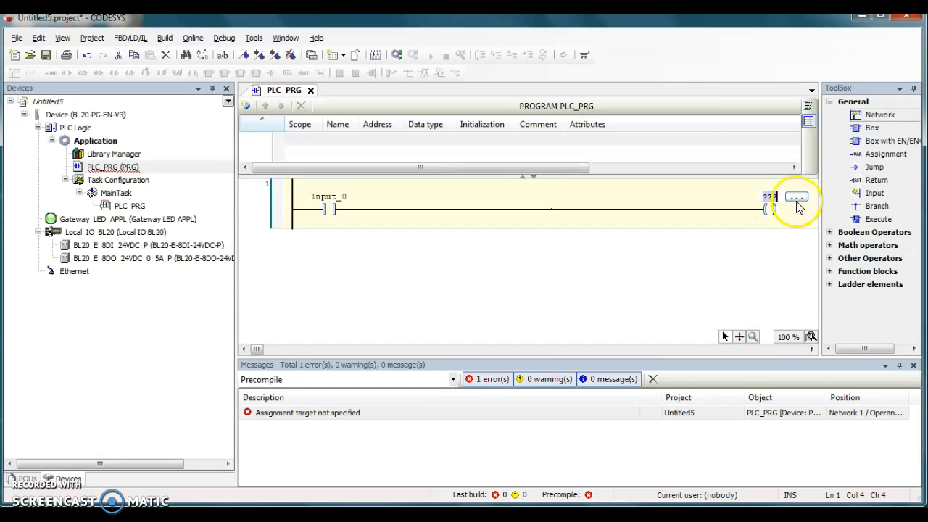
left_click(797, 197)
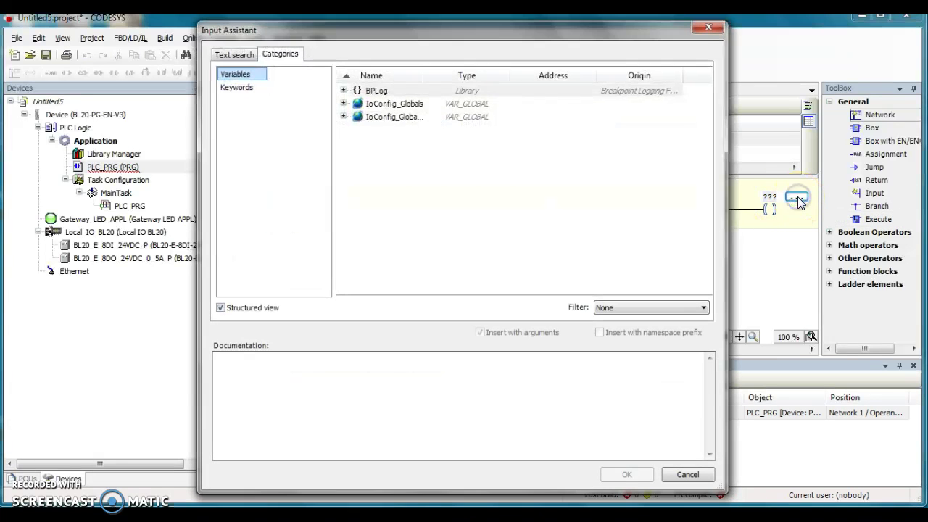
left_click(343, 116)
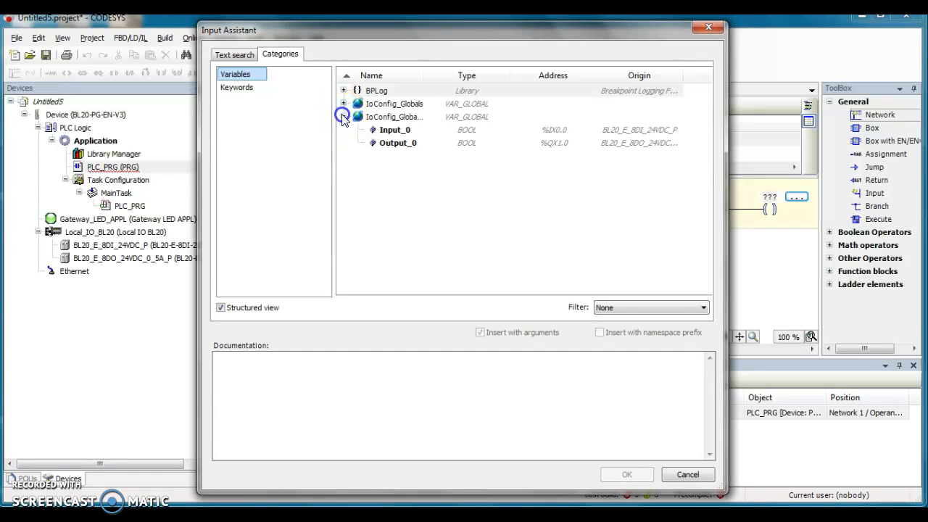
mouse_move(453, 102)
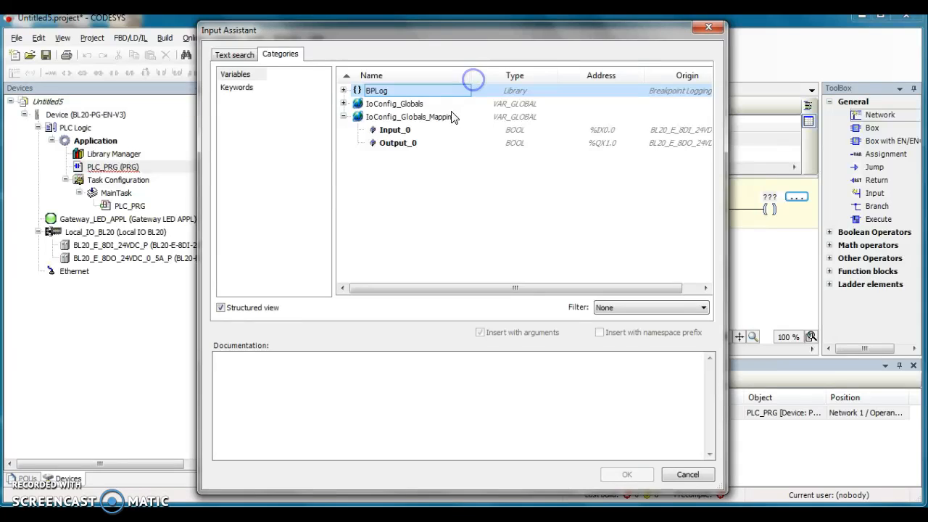
left_click(397, 142)
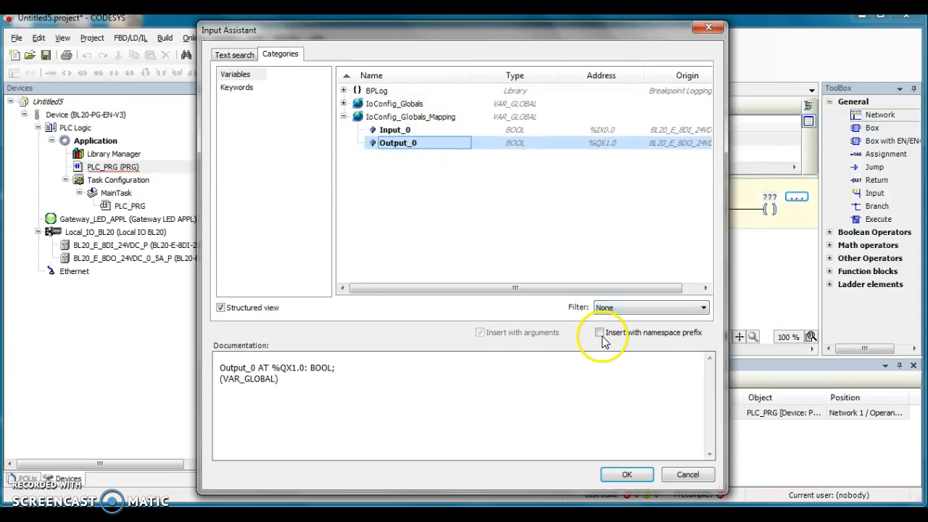
left_click(626, 474)
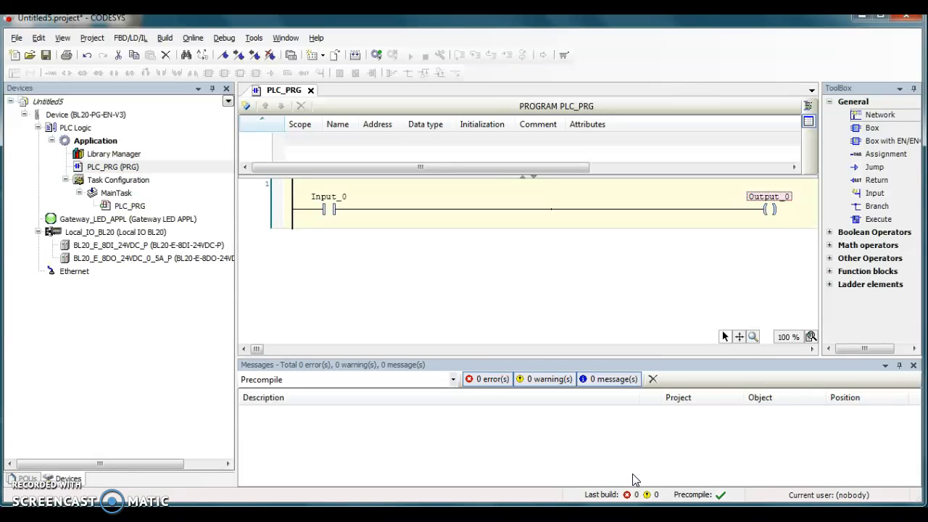
mouse_move(165, 37)
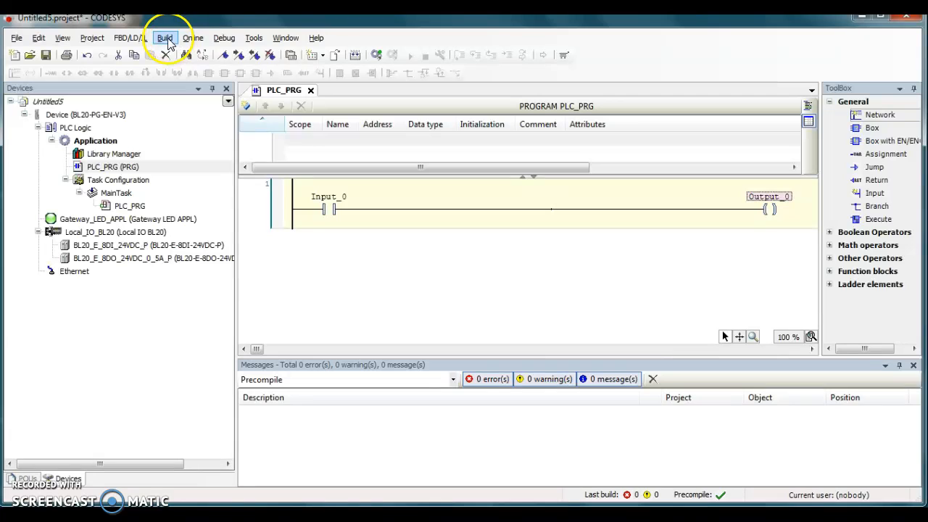
Step: Build the application from the Build menu, compiling with 0 errors and 0 warnings
left_click(165, 38)
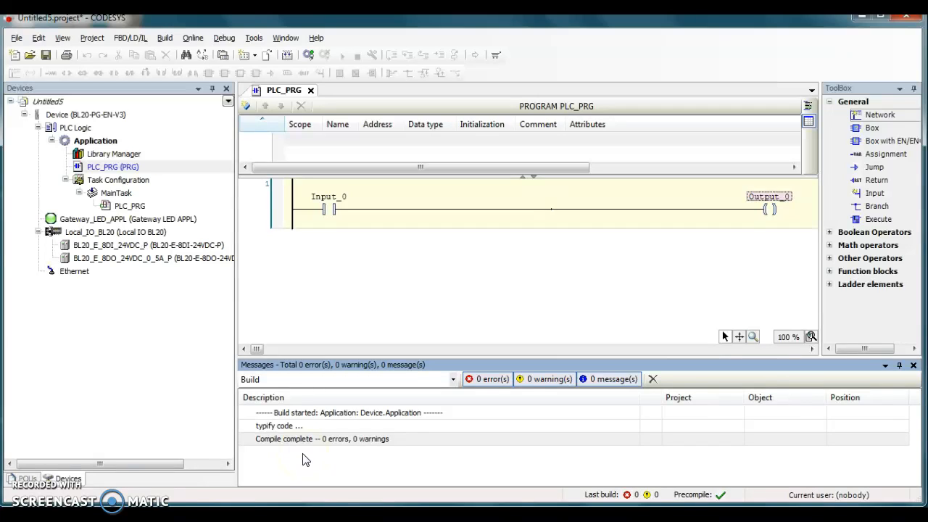
mouse_move(165, 78)
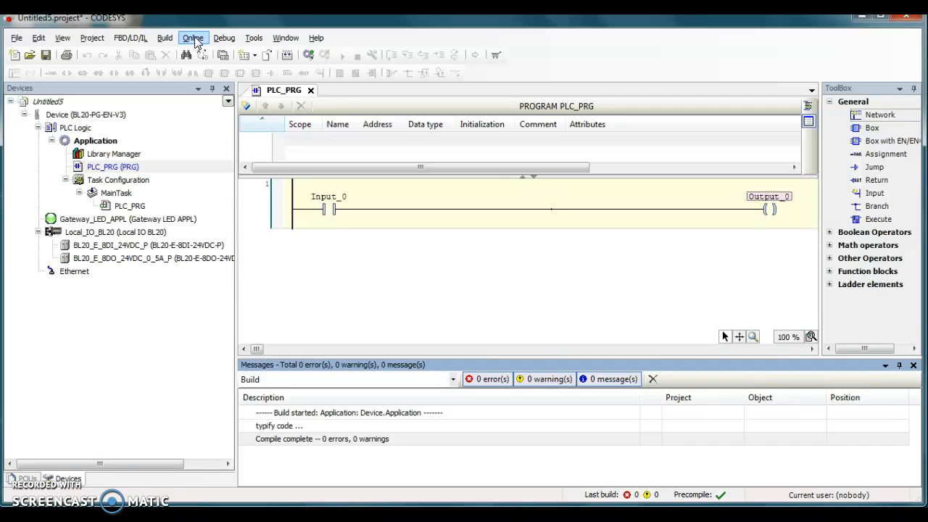
Step: Log in to the BL20-PG-EN-V3 controller, accept the version warning and download the latest code
left_click(193, 38)
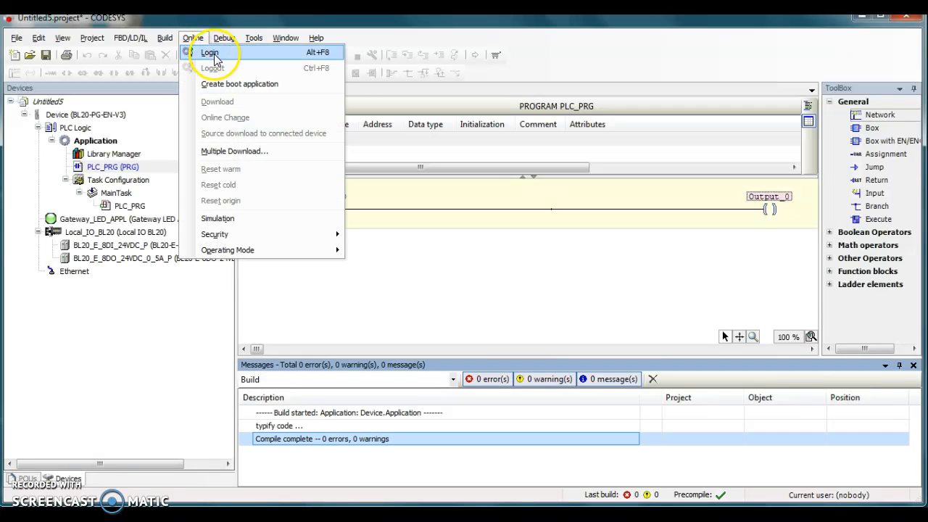
left_click(209, 52)
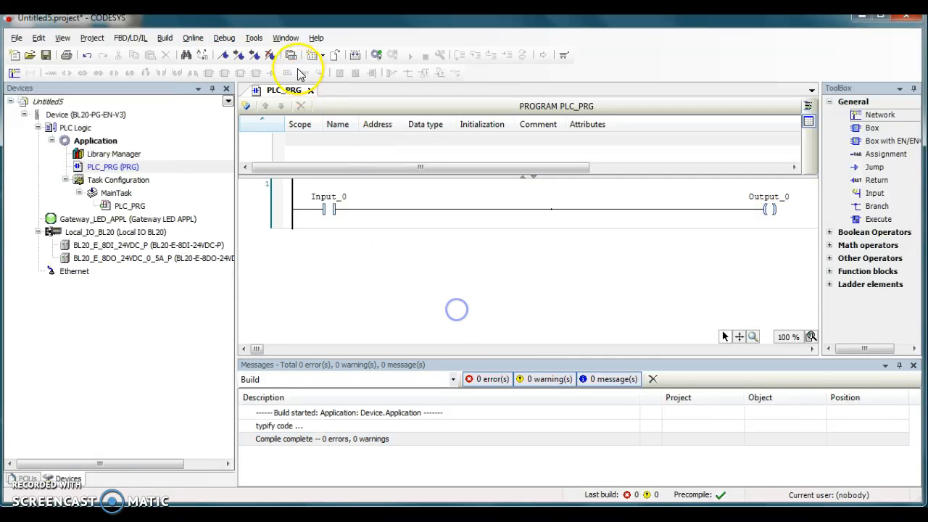
mouse_move(377, 55)
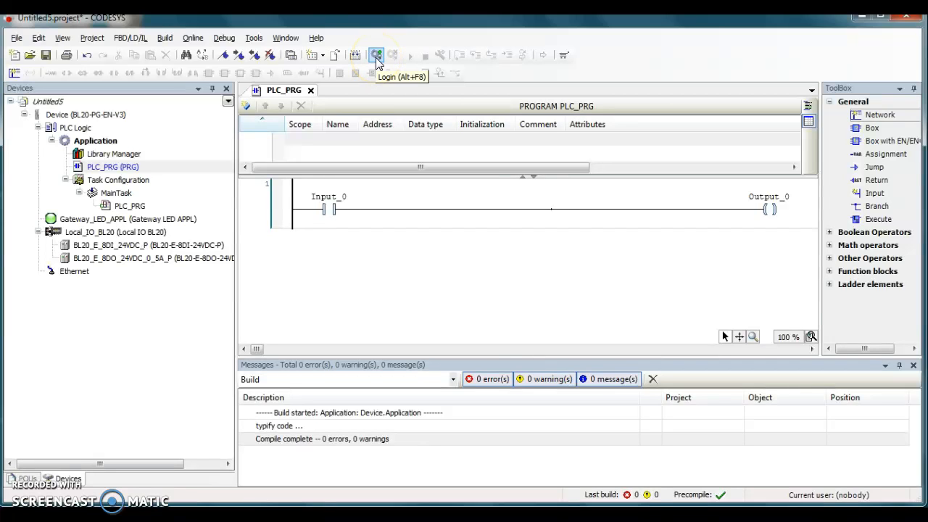
left_click(377, 55)
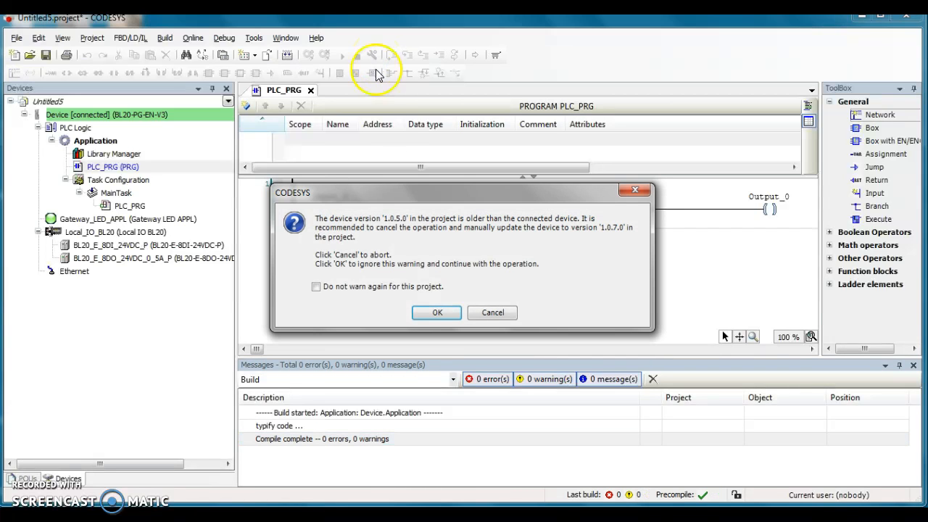
mouse_move(443, 252)
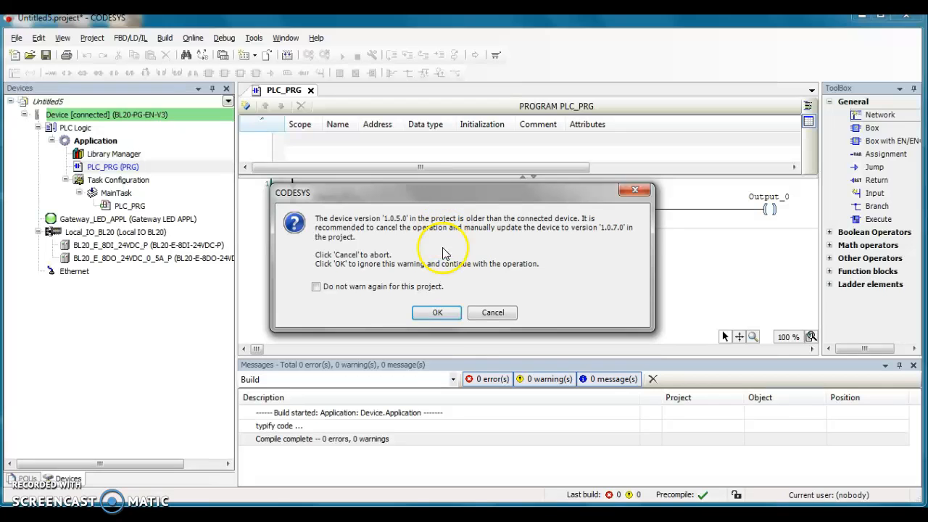
left_click(437, 313)
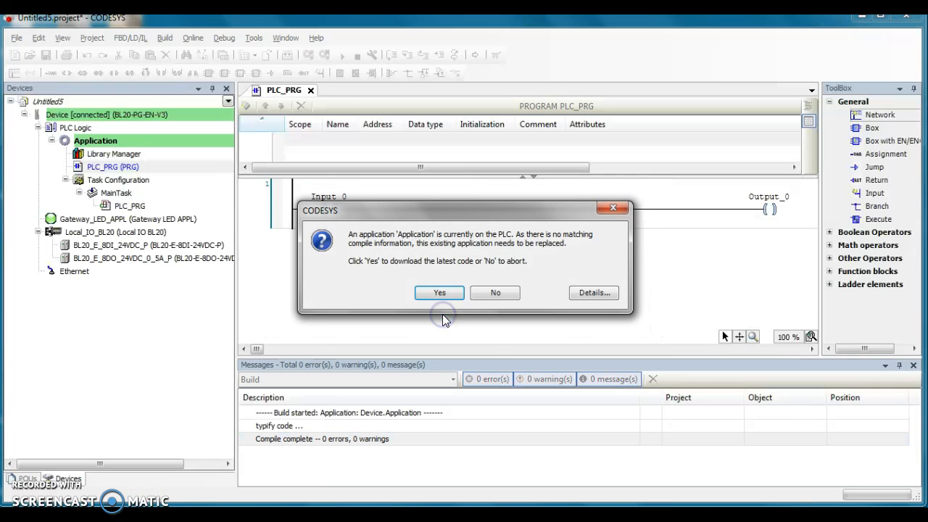
left_click(440, 293)
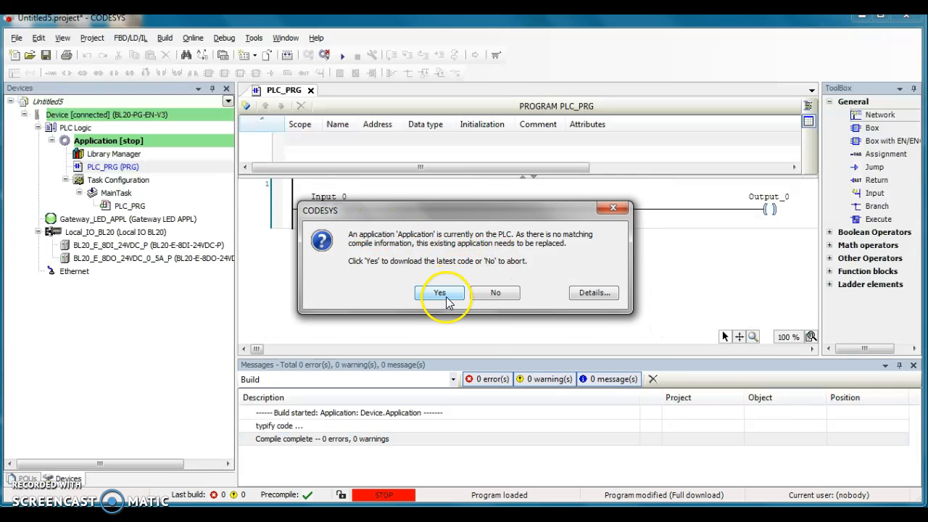
left_click(438, 292)
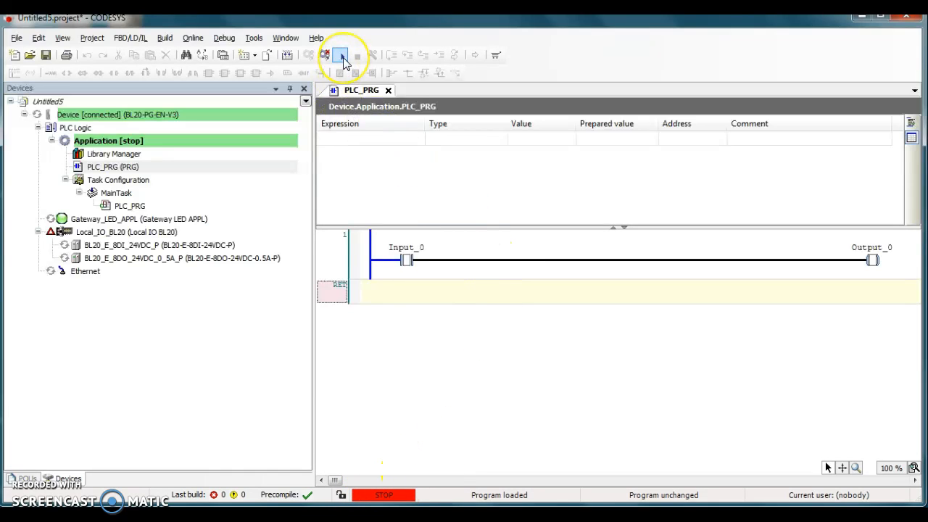
left_click(341, 55)
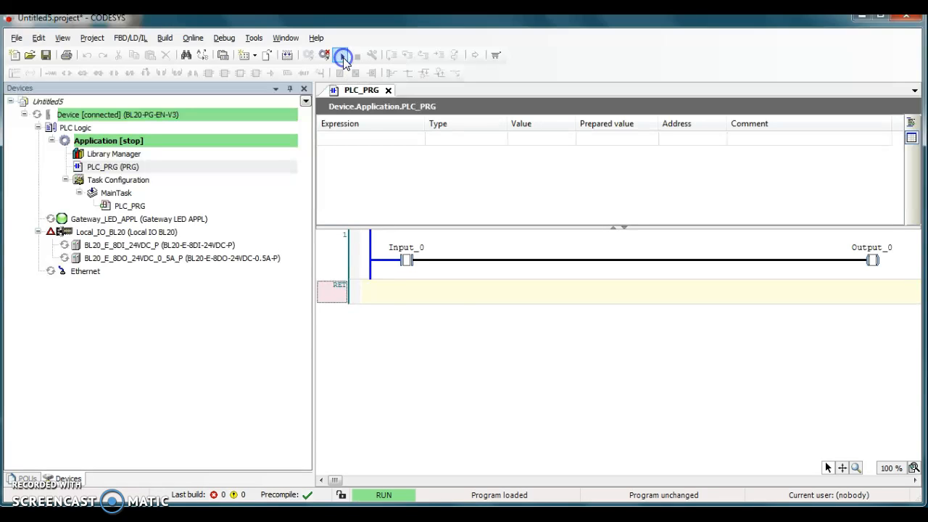
left_click(342, 55)
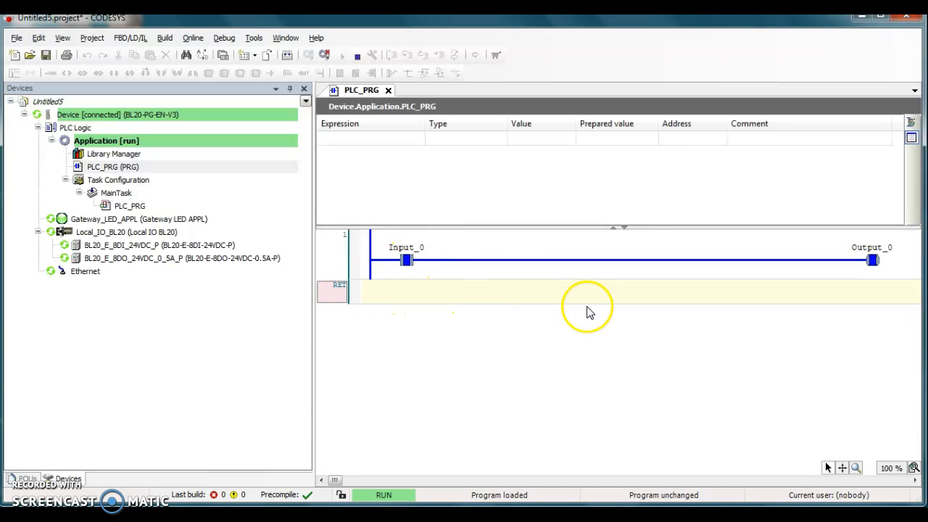
mouse_move(877, 278)
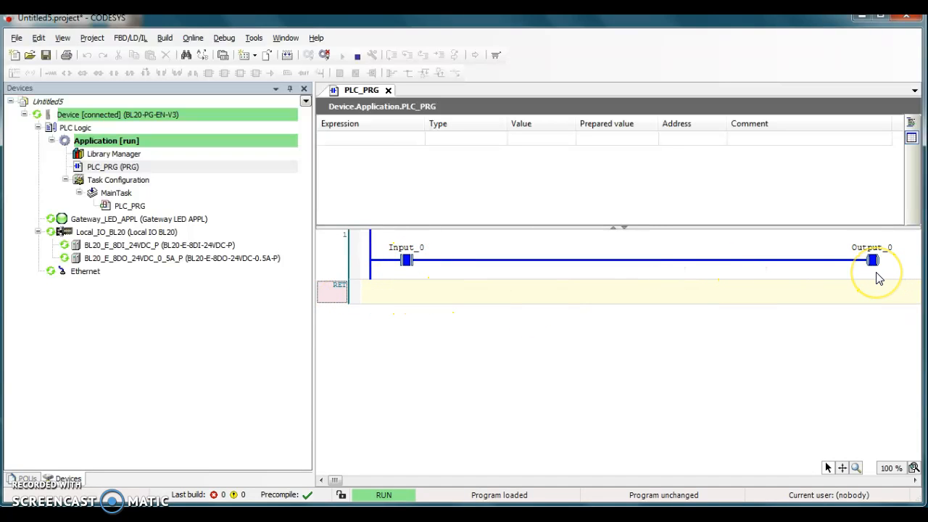
mouse_move(877, 278)
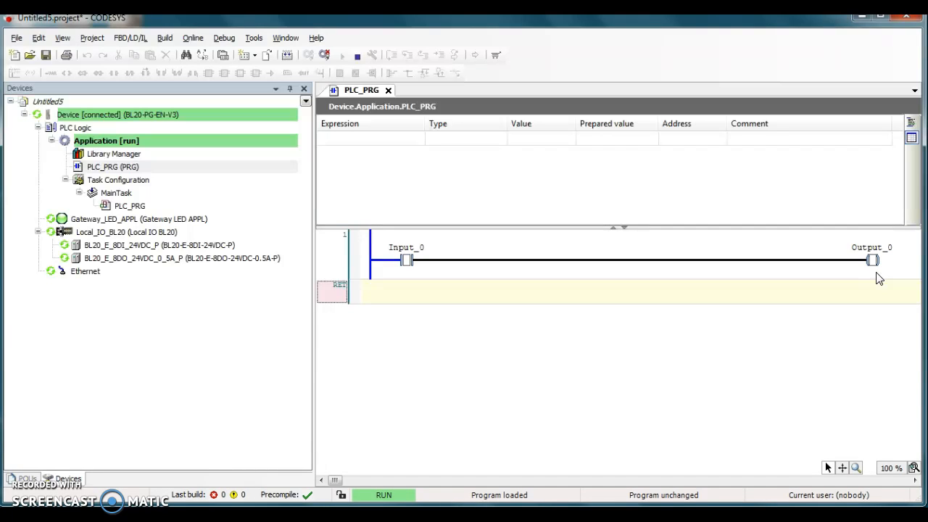
mouse_move(877, 278)
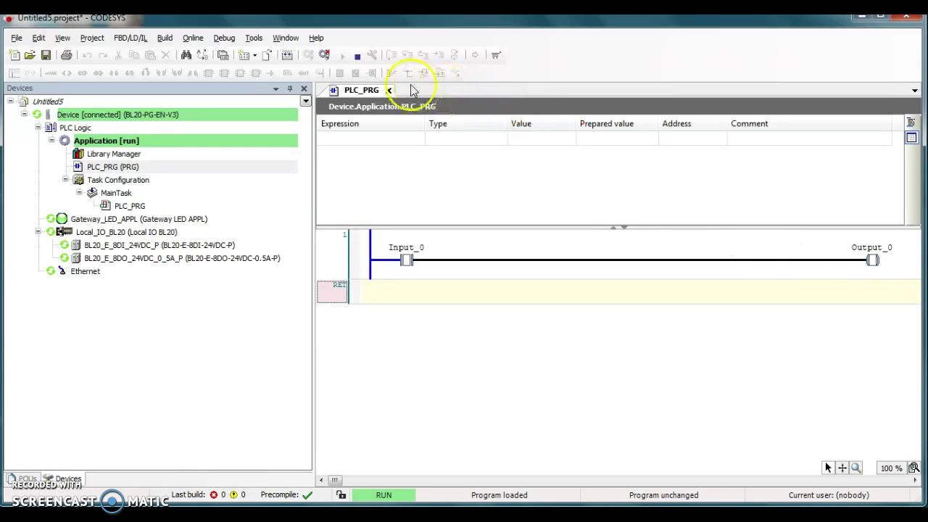
left_click(357, 55)
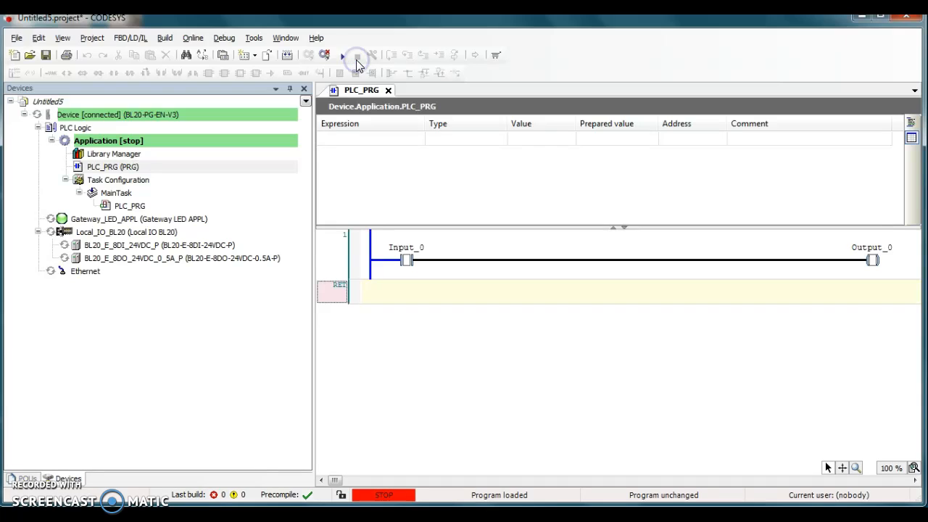